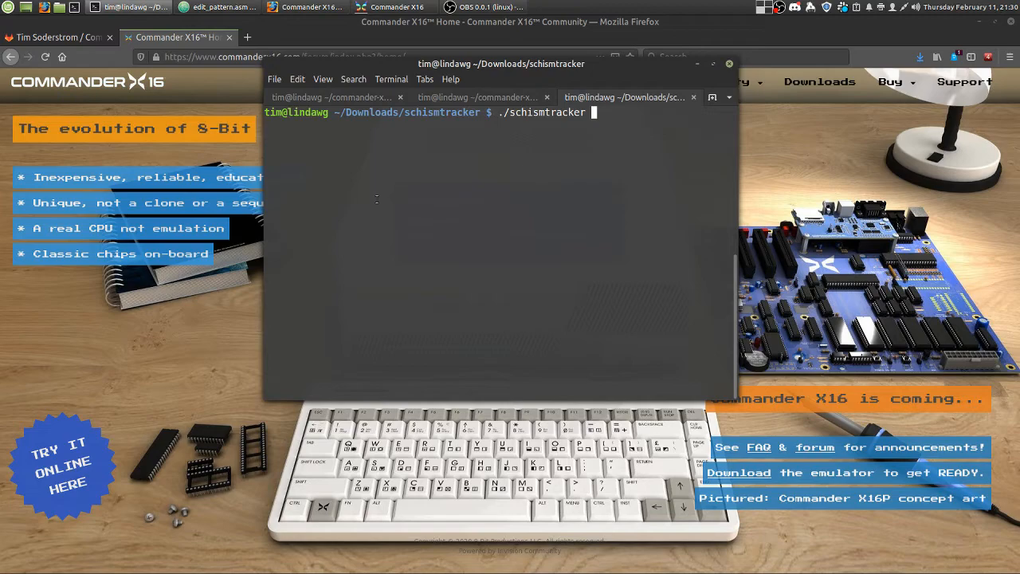
Launch ./schismtracker from the terminal and wait for its empty Pattern Editor
key("Return")
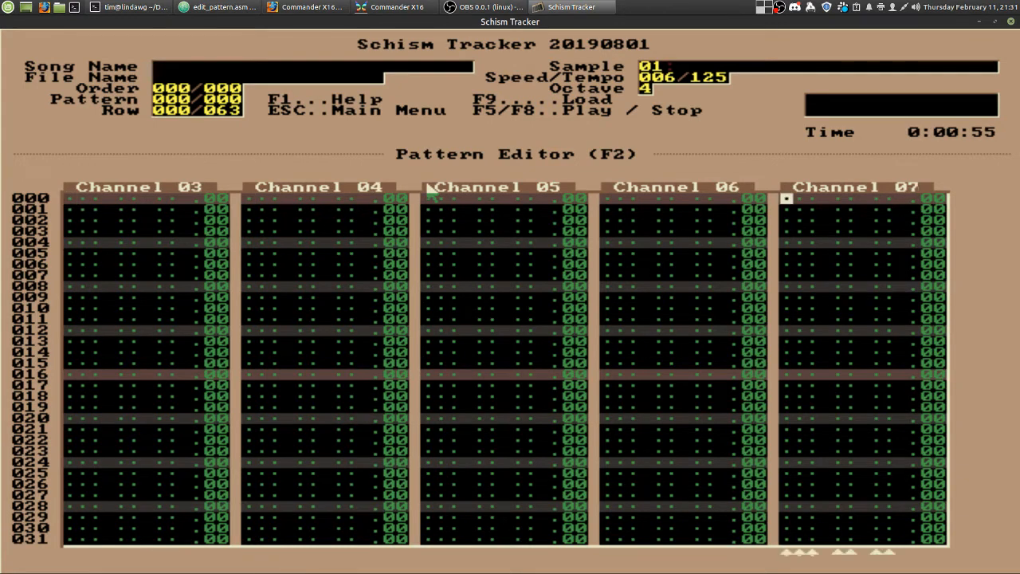
Confirm the 'Exit Schism Tracker?' dialog and return to the X16 BASIC prompt
scroll("right", 3)
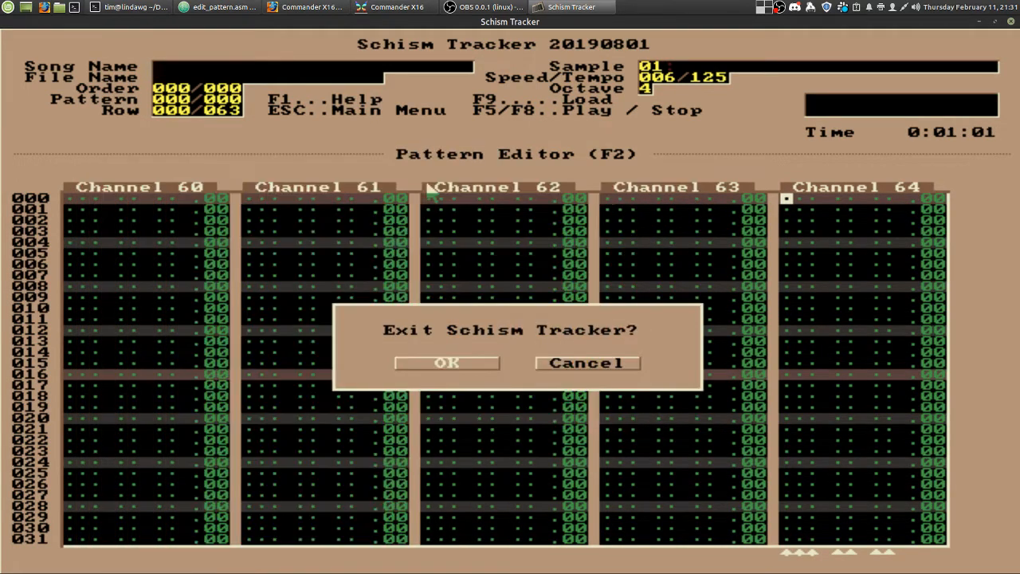
left_click(446, 362)
type("RUN")
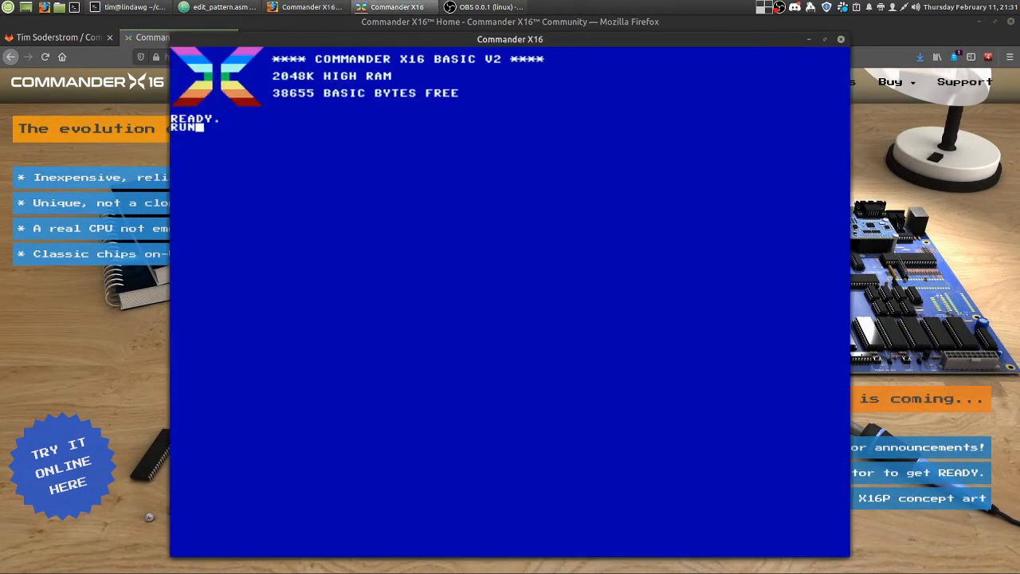
Run Command Tracker from BASIC and show its Orders List with F11
key("Return")
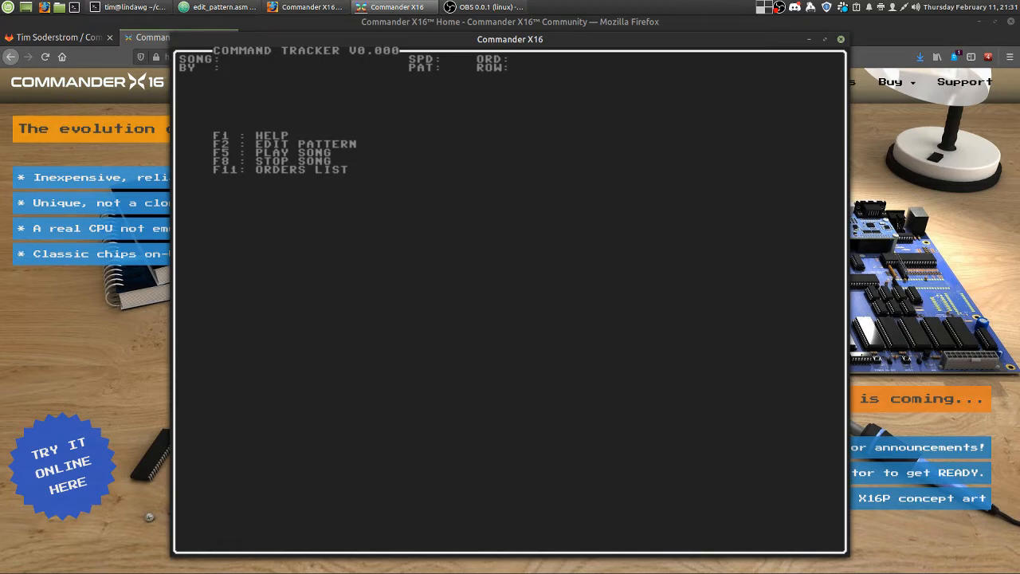
key("f11")
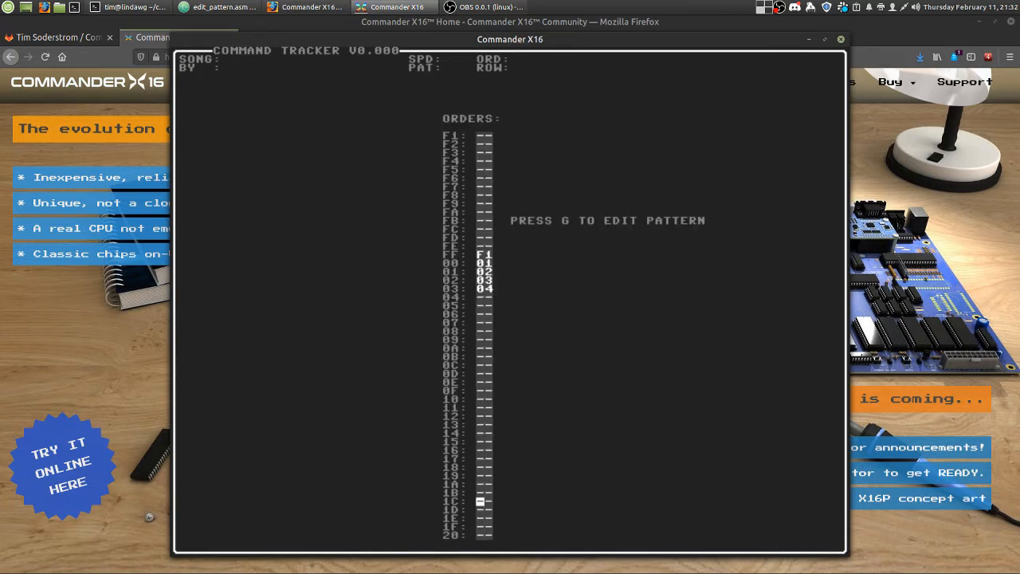
Enter pattern 05 at order 04 and pattern A0 at order 0A
key("Up")
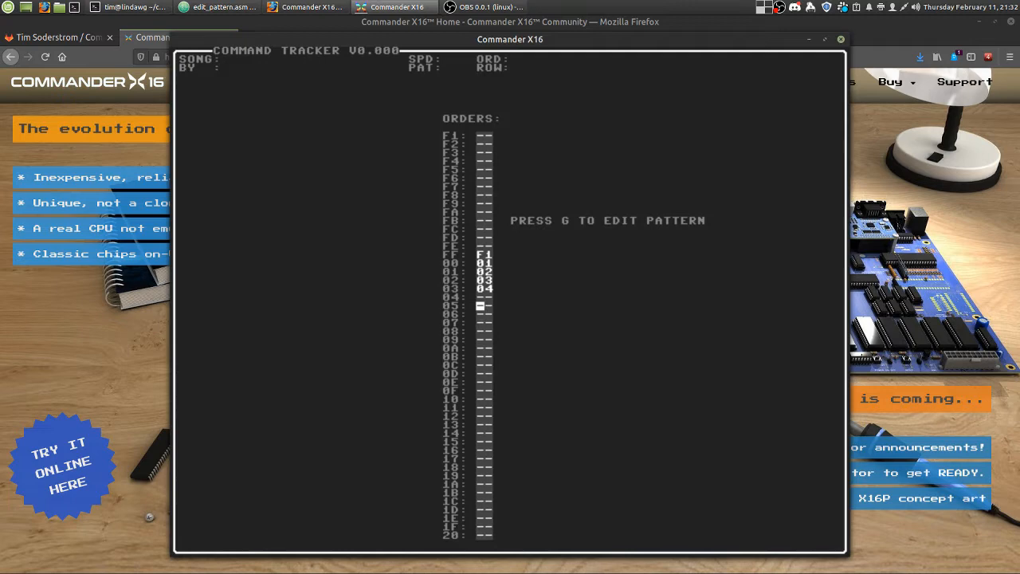
key("g")
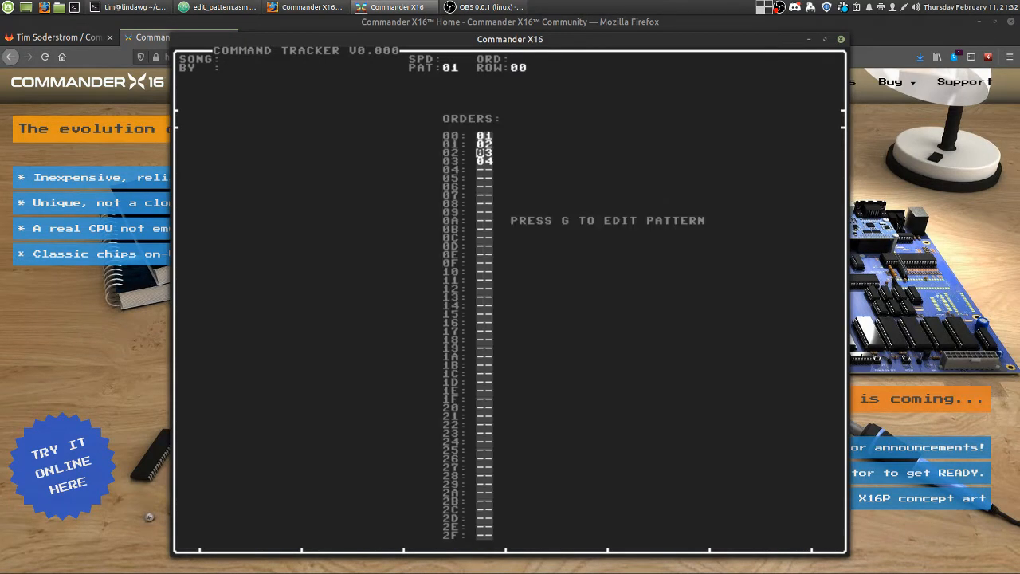
key("g")
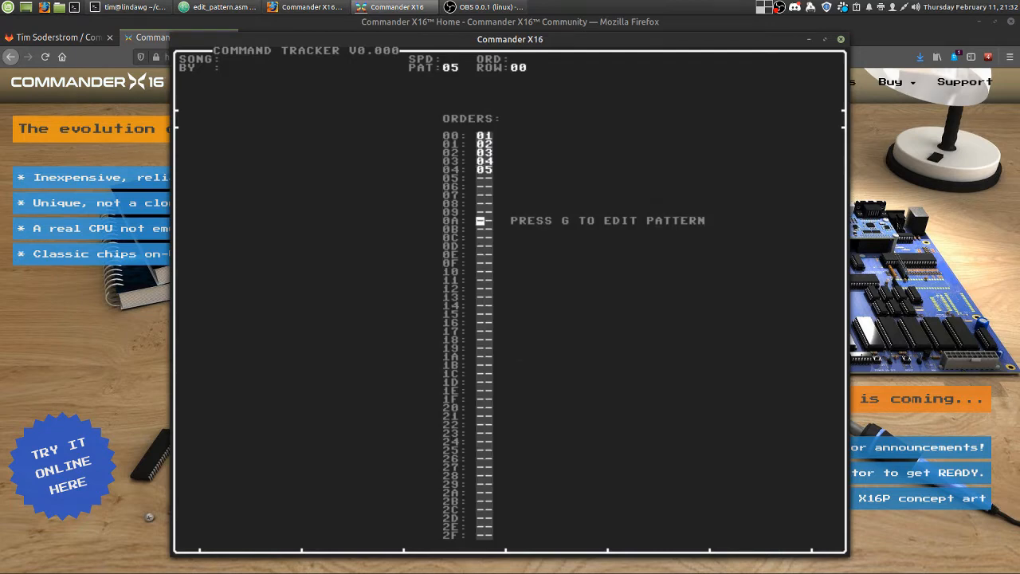
key("g")
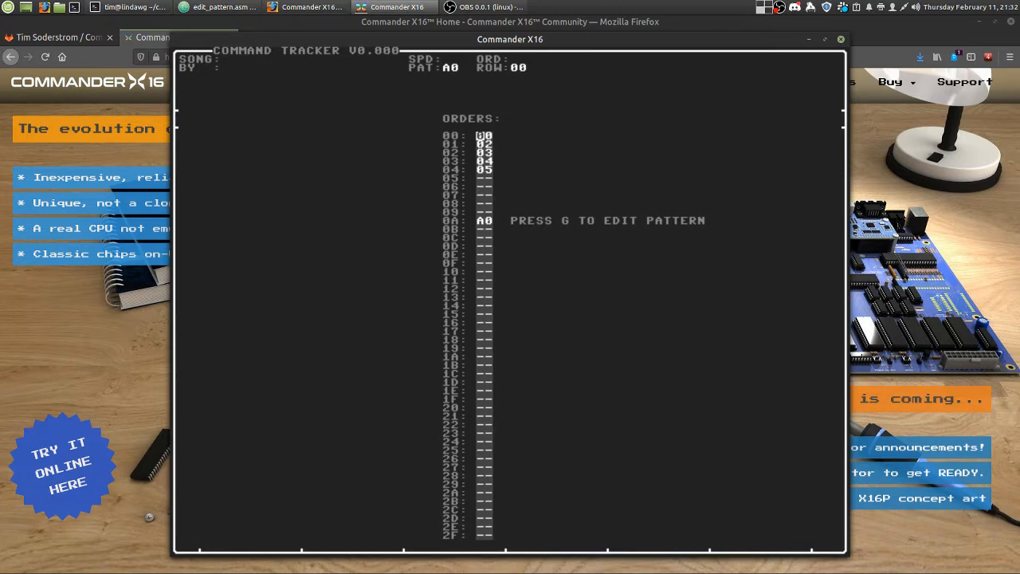
key("g")
type("01")
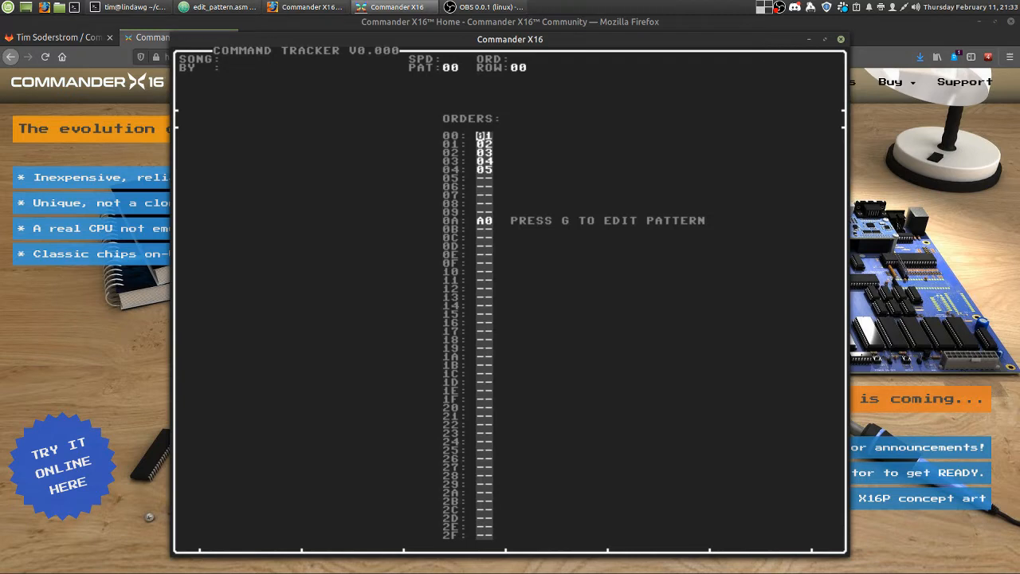
Place pattern 06 at order entries 02 and 05, then edit pattern 06
key("g")
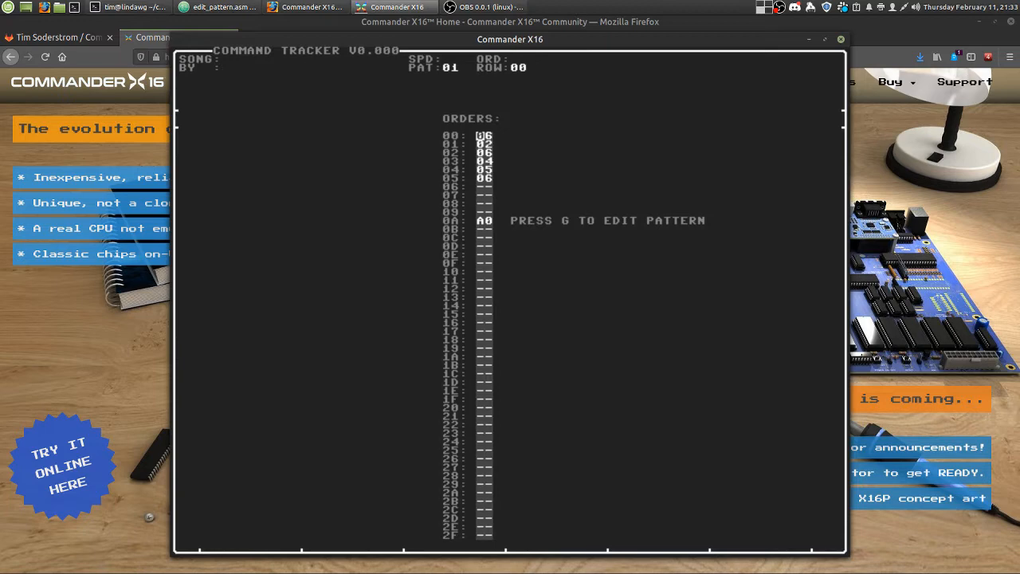
key("g")
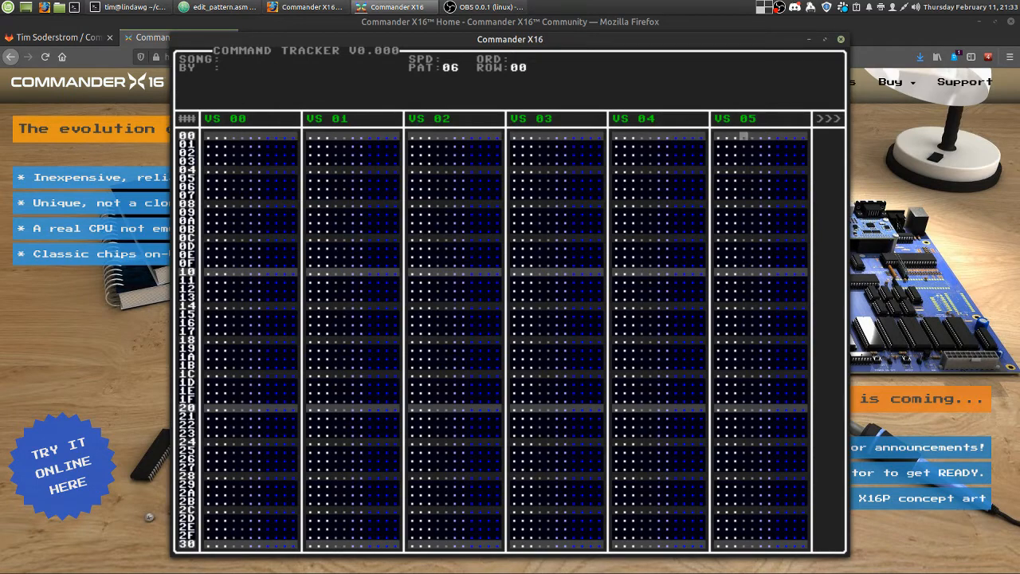
left_click(828, 118)
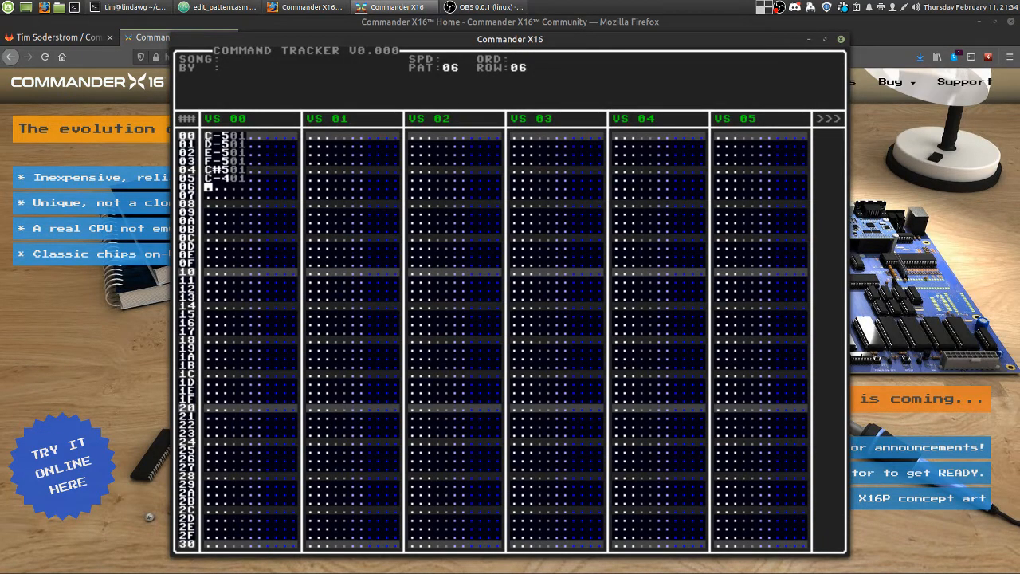
key("Down")
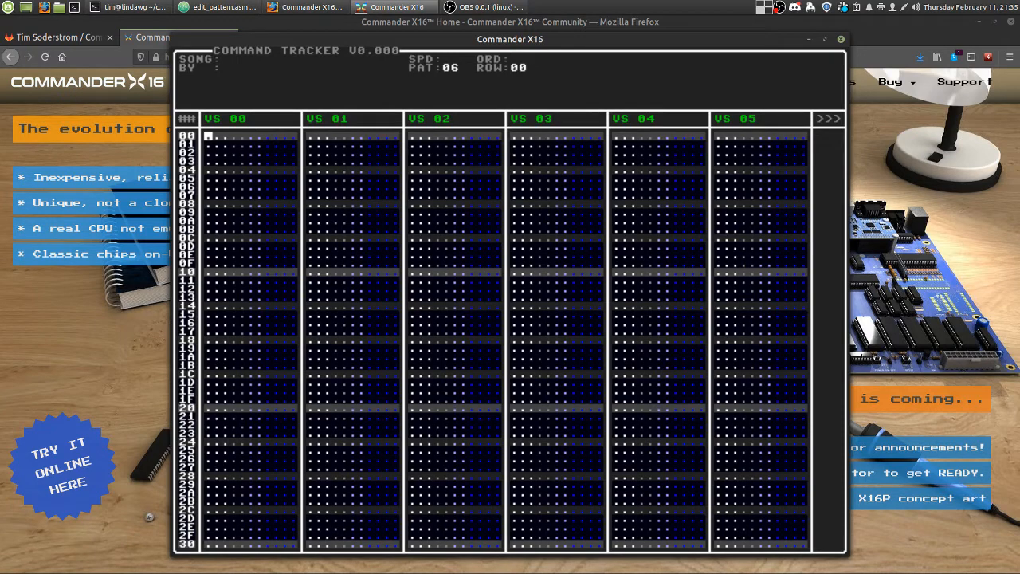
Enter C-3 notes on rows 00 and 02 of VS 00, then switch to Atom
type("C-301")
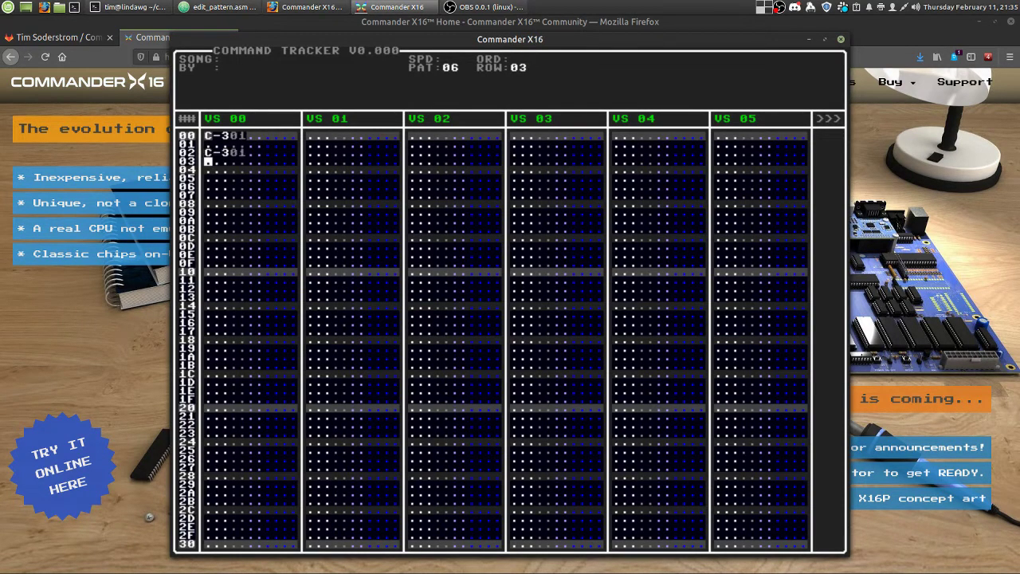
key("Up")
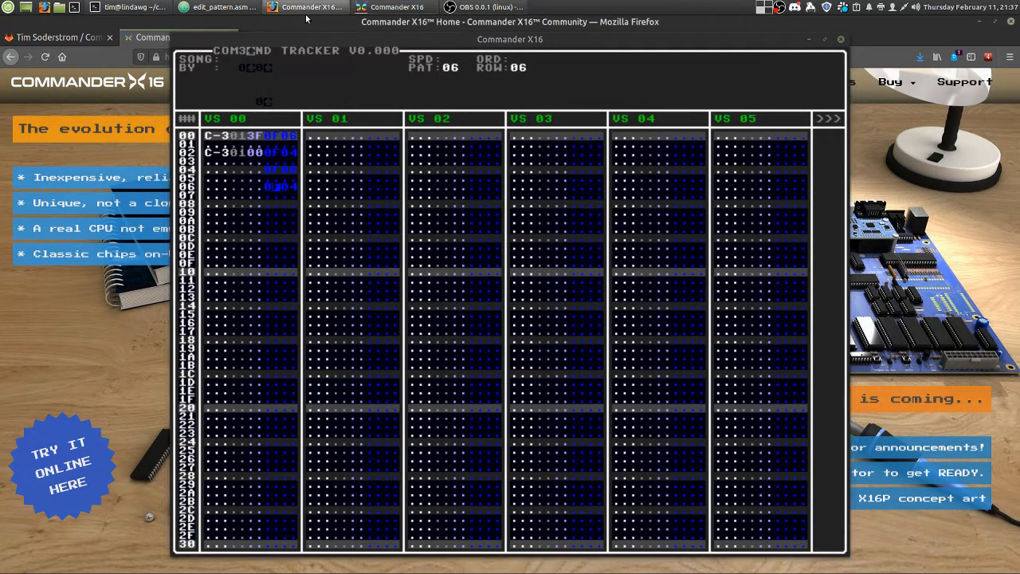
left_click(218, 7)
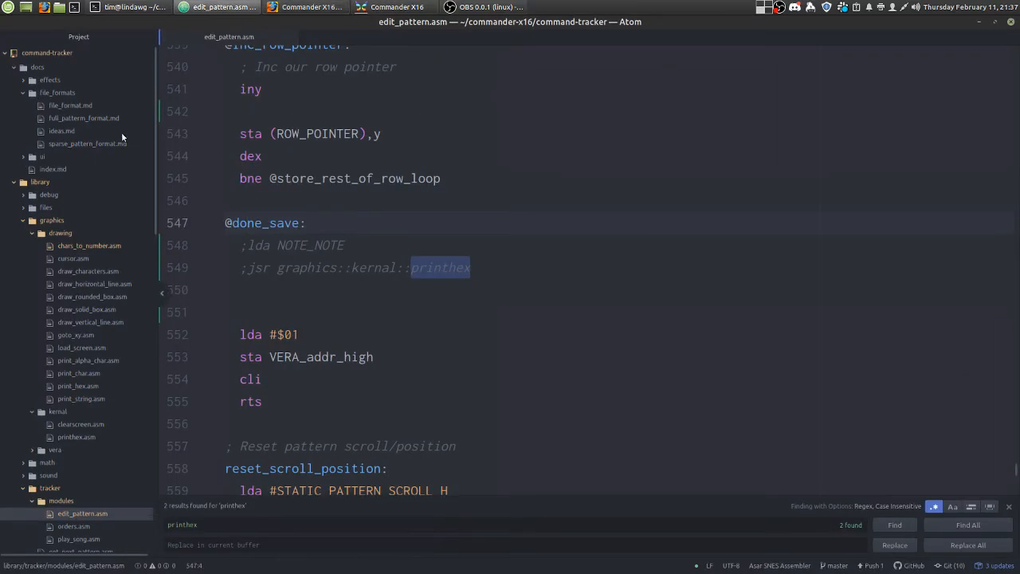
Read through sparse_pattern_format.md, then open full_pattern_format.md
left_click(88, 143)
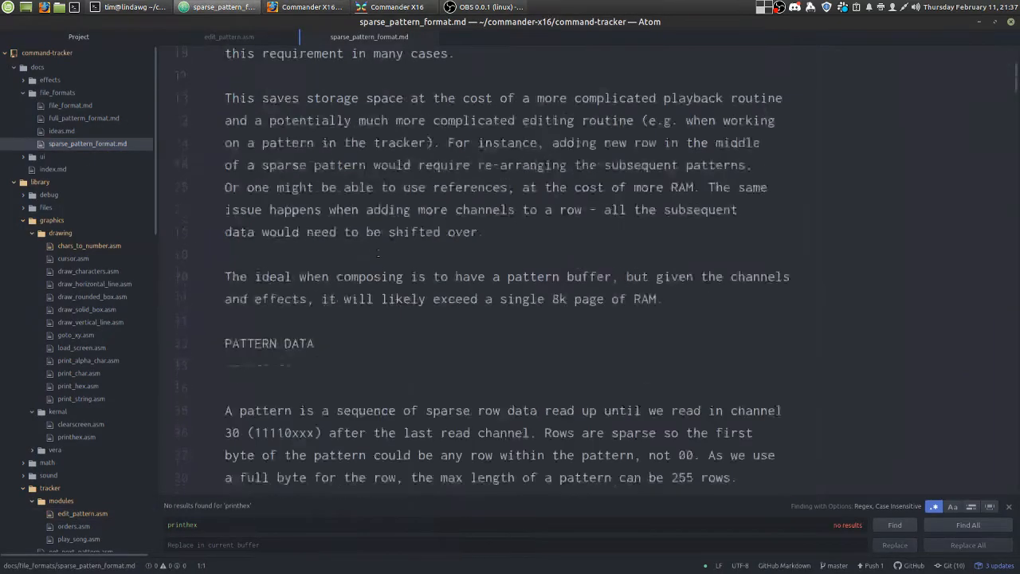
scroll("down", 3)
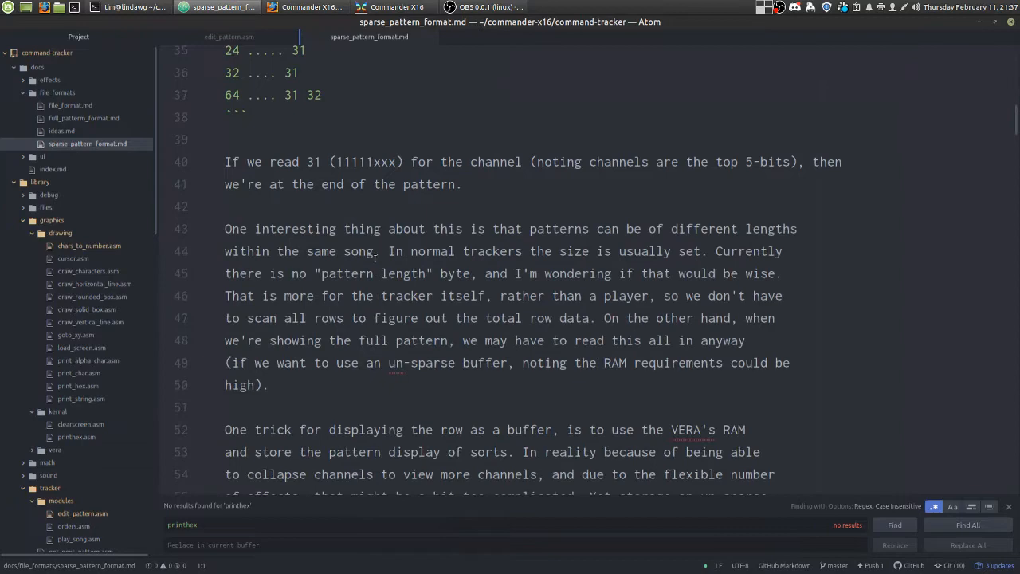
scroll("down", 3)
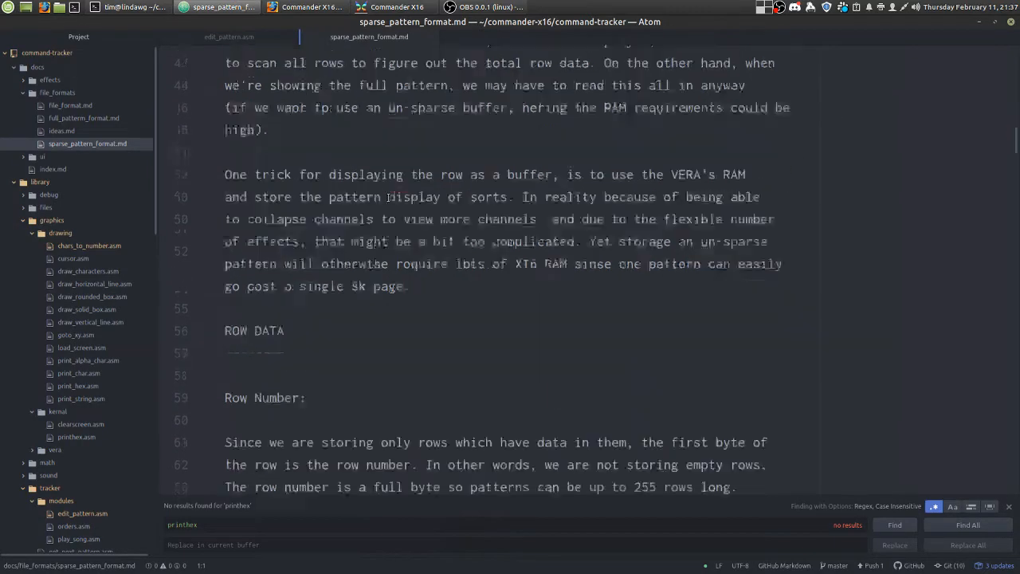
scroll("down", 3)
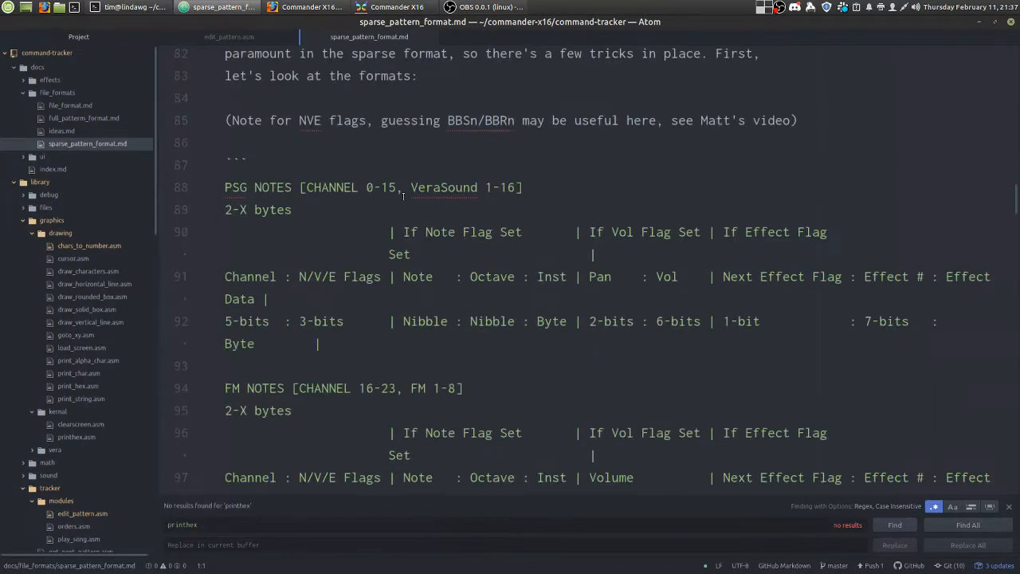
scroll("down", 3)
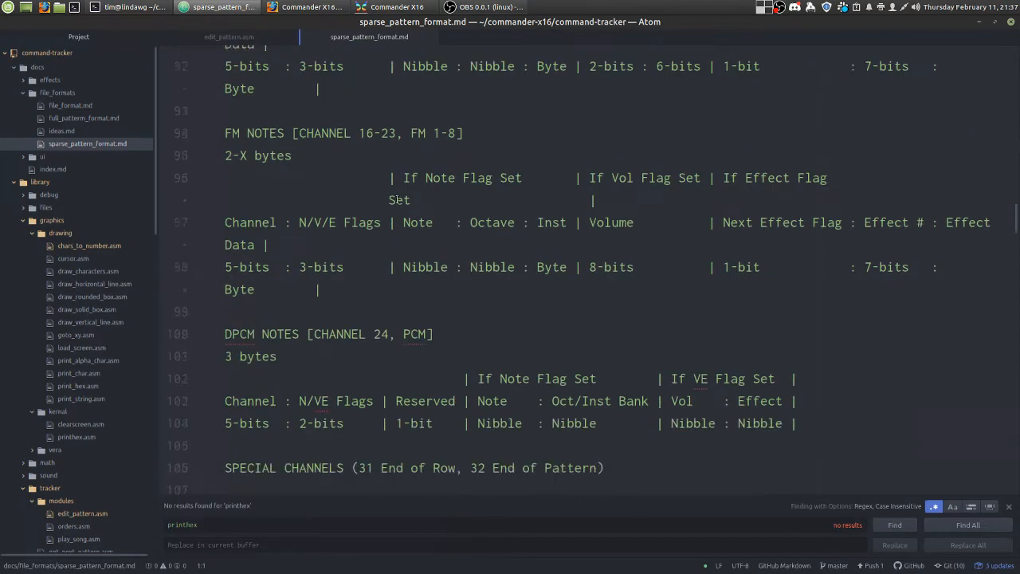
scroll("down", 3)
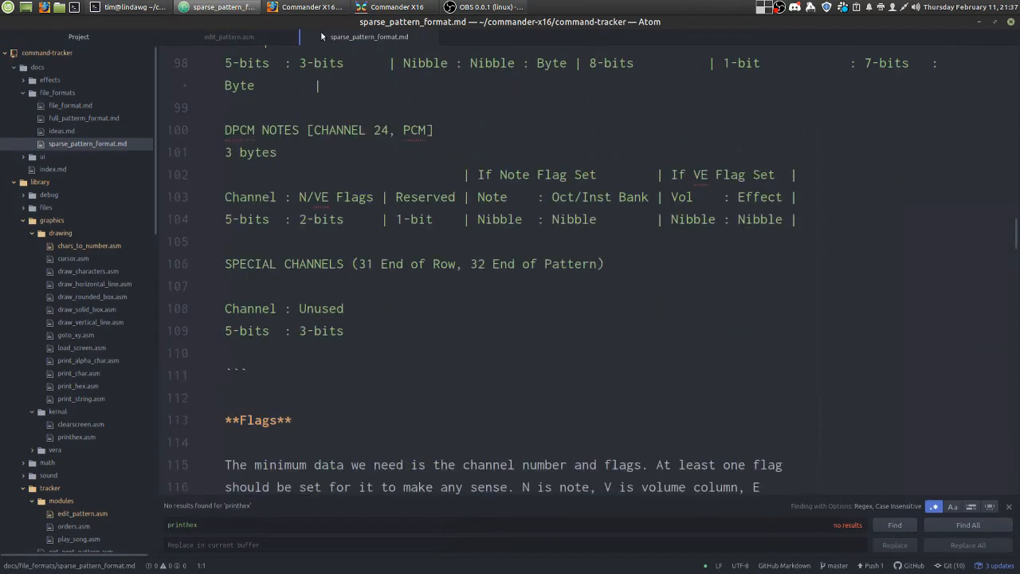
left_click(392, 6)
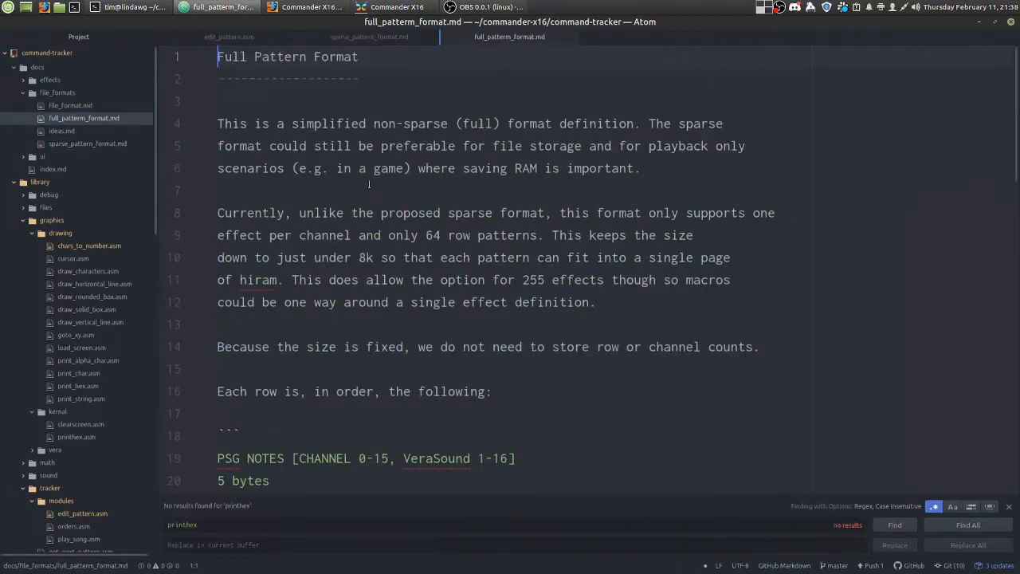
Scroll full_pattern_format.md down to the row layout tables
scroll("down", 3)
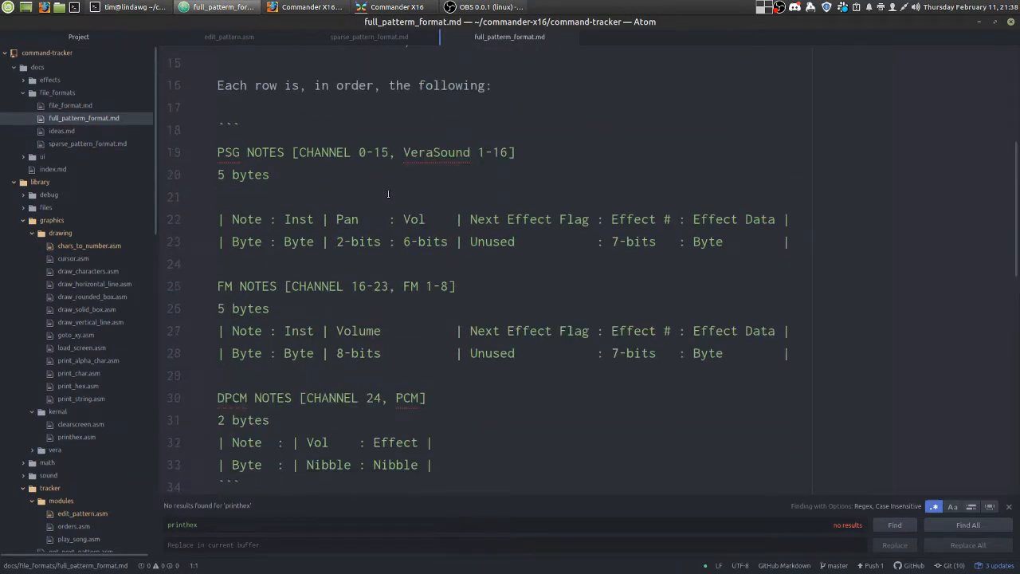
scroll("down", 3)
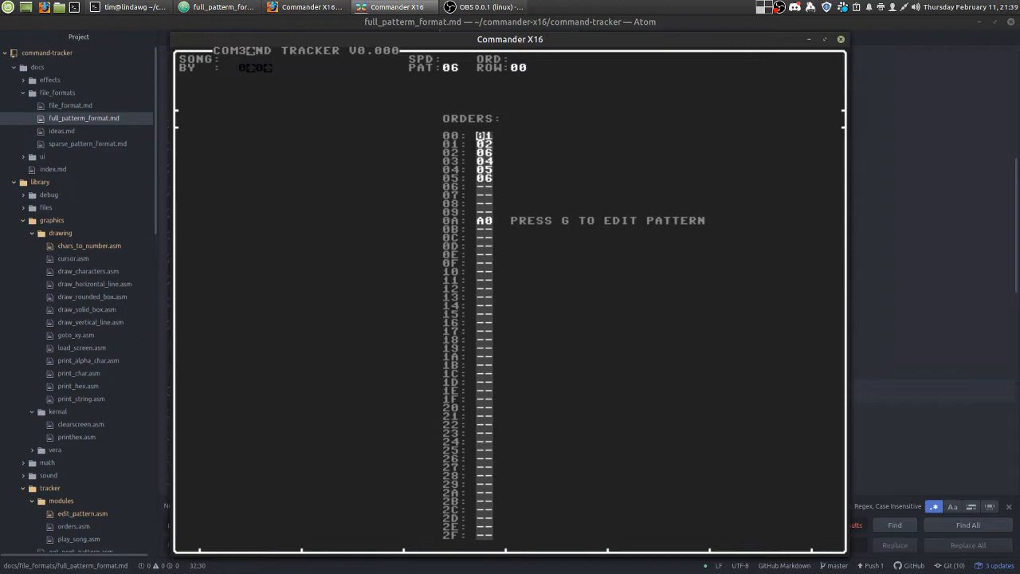
Open BAD APPLE's pattern 01 in the pattern editor with C-3 on row 00
key("g")
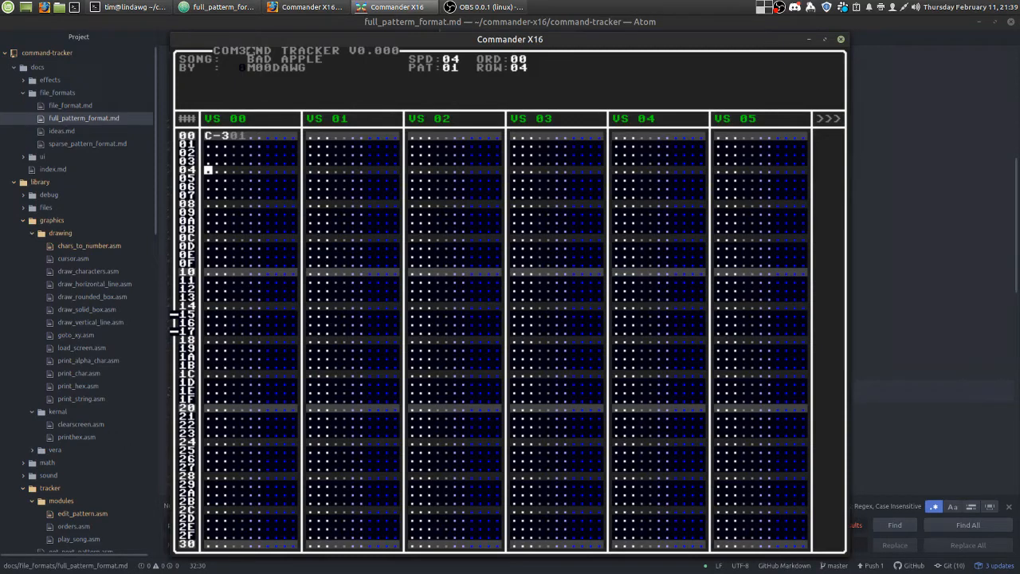
key("Up")
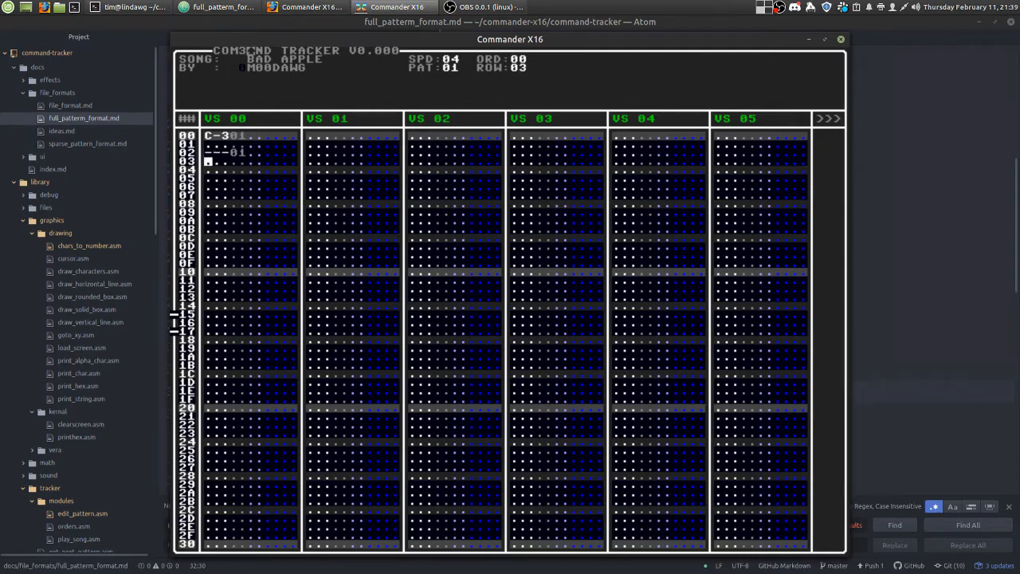
key("Up")
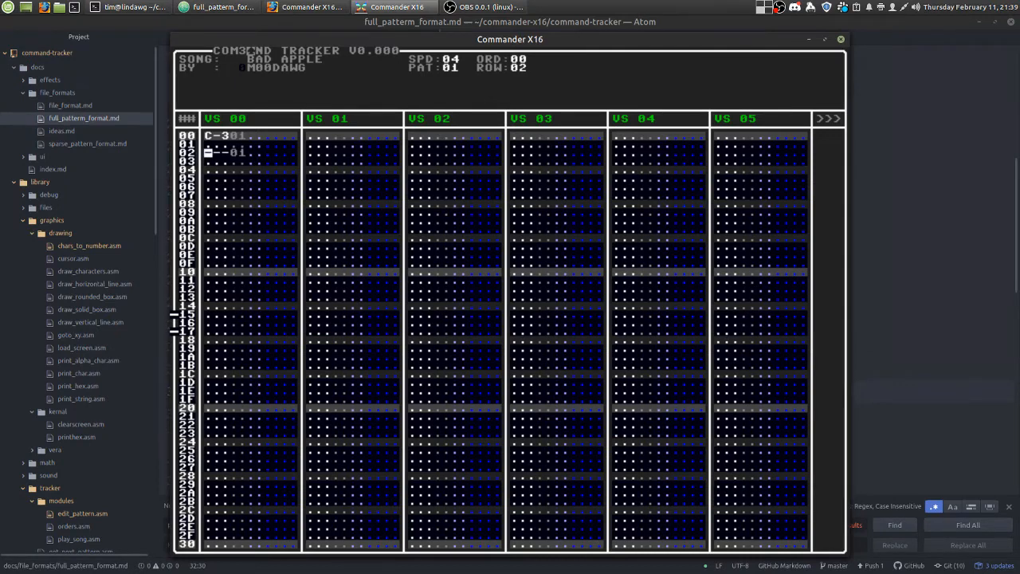
key("Down")
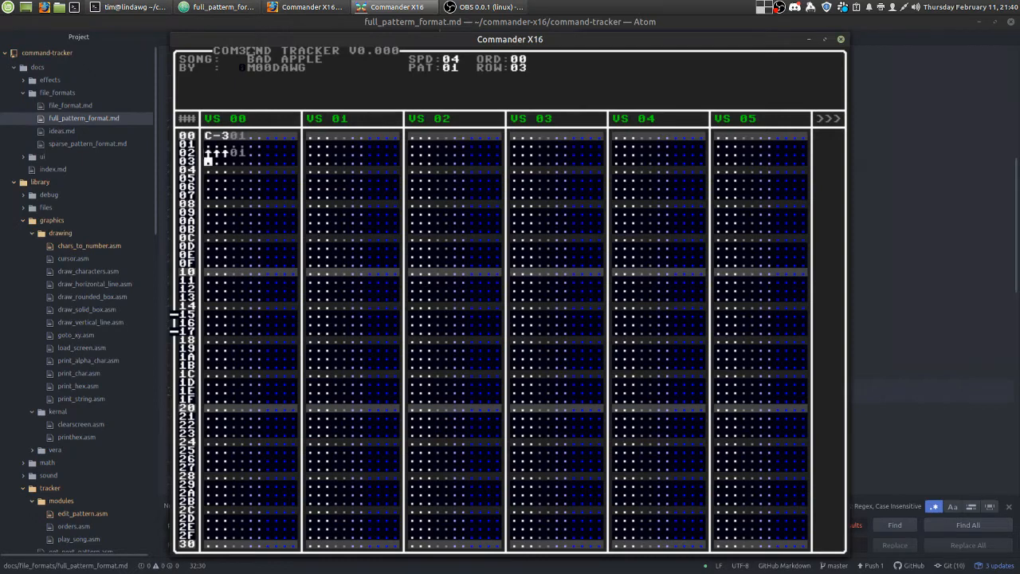
key("Up")
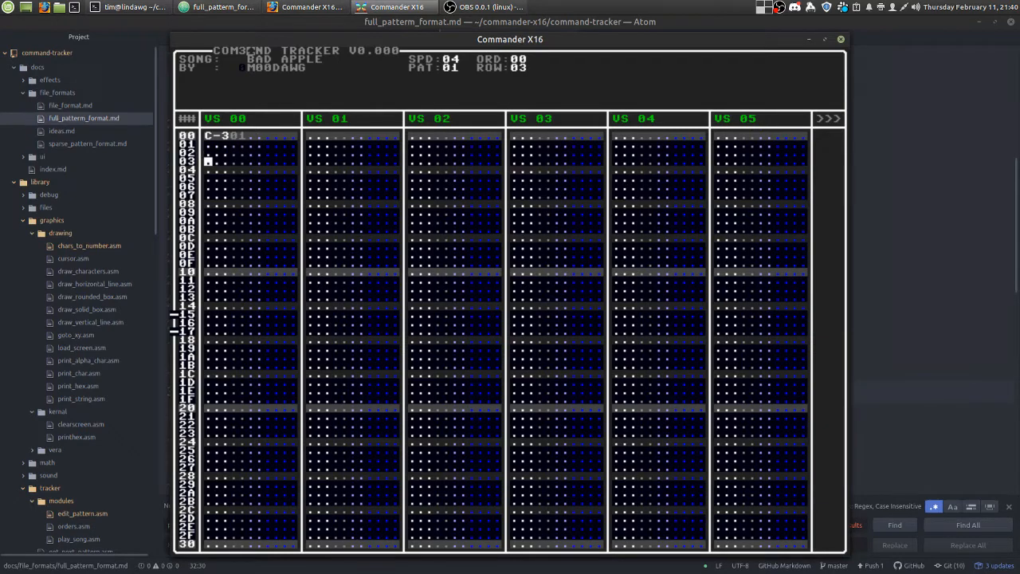
key("Up")
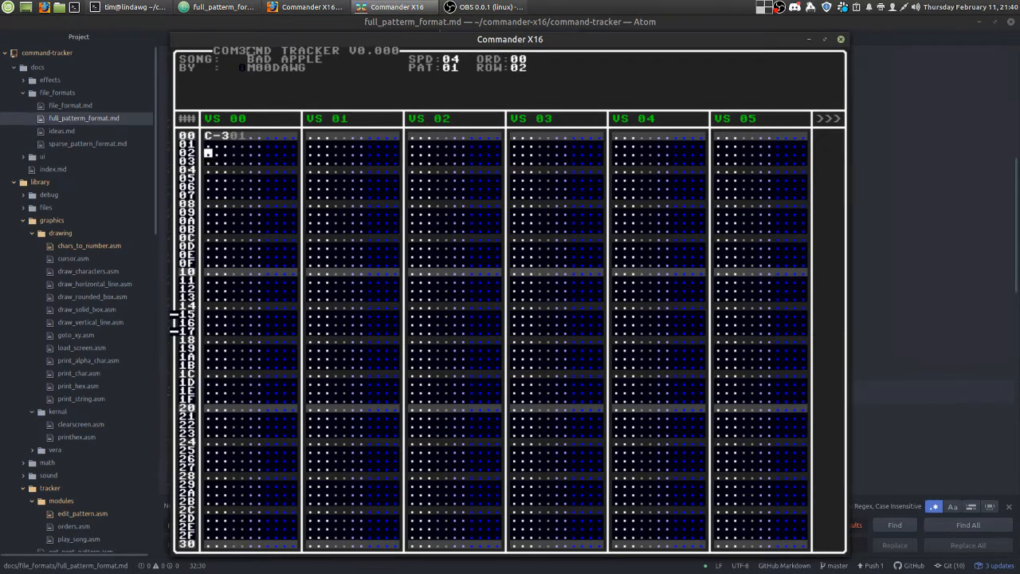
key("Down")
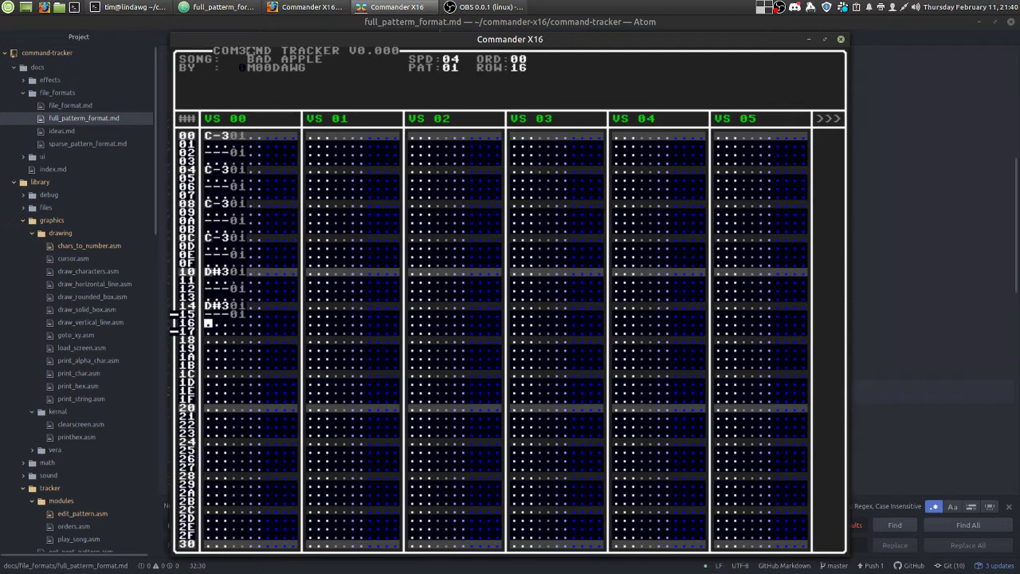
Continue entering the C-3/D#3 bass line with note-offs down channel VS 00
key("Down")
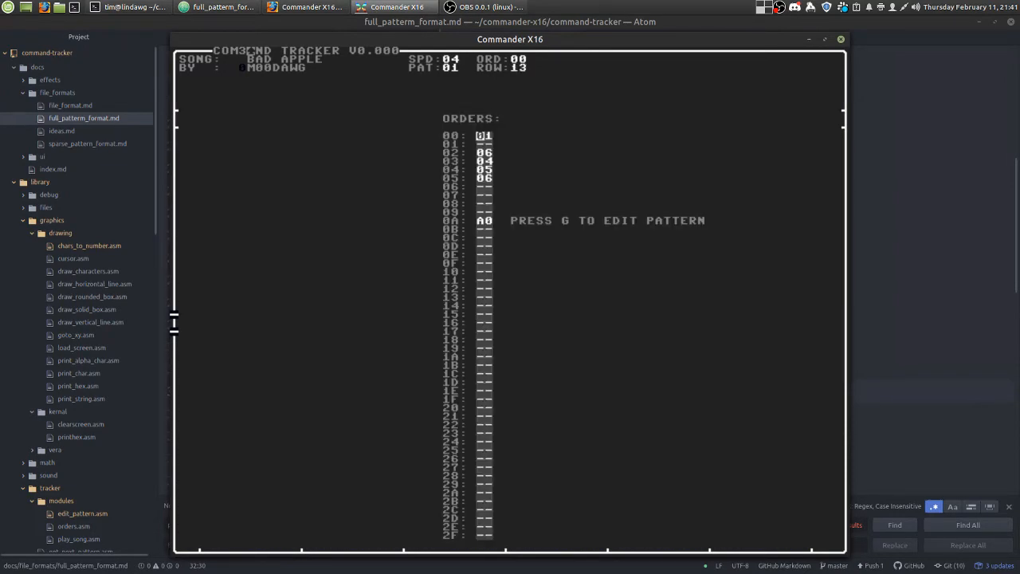
Play the song from pattern 01 so the bass line loops
key("g")
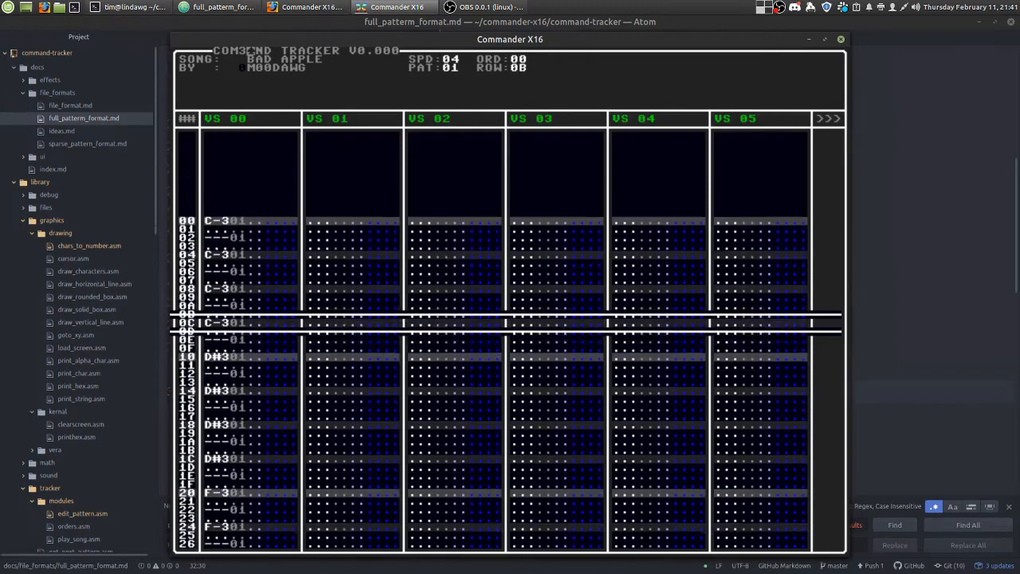
scroll("down", 3)
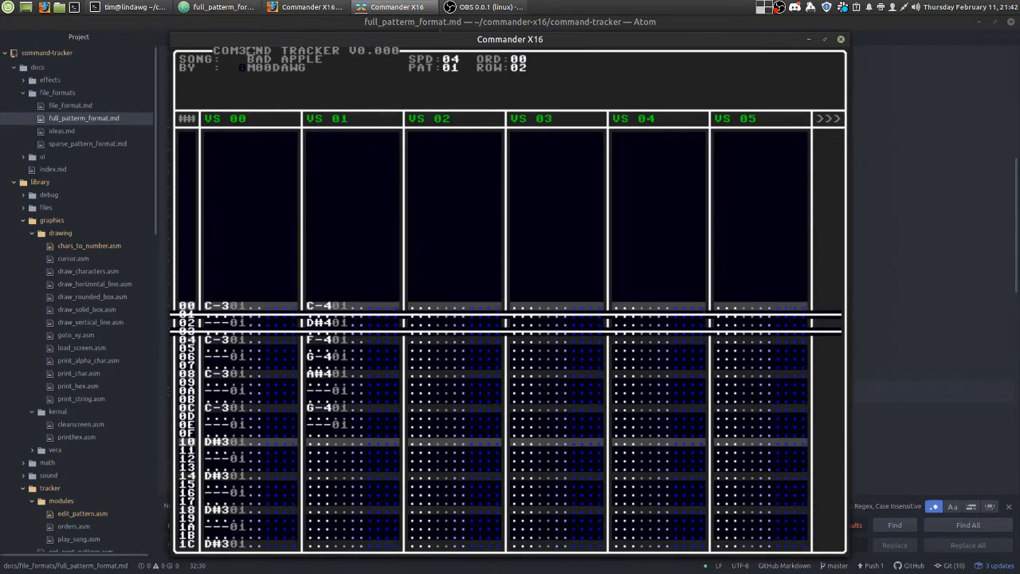
Scroll down through pattern 01 as the C-4, D#4, F-4, G-4, A#4 melody plays with the bass
scroll("down", 3)
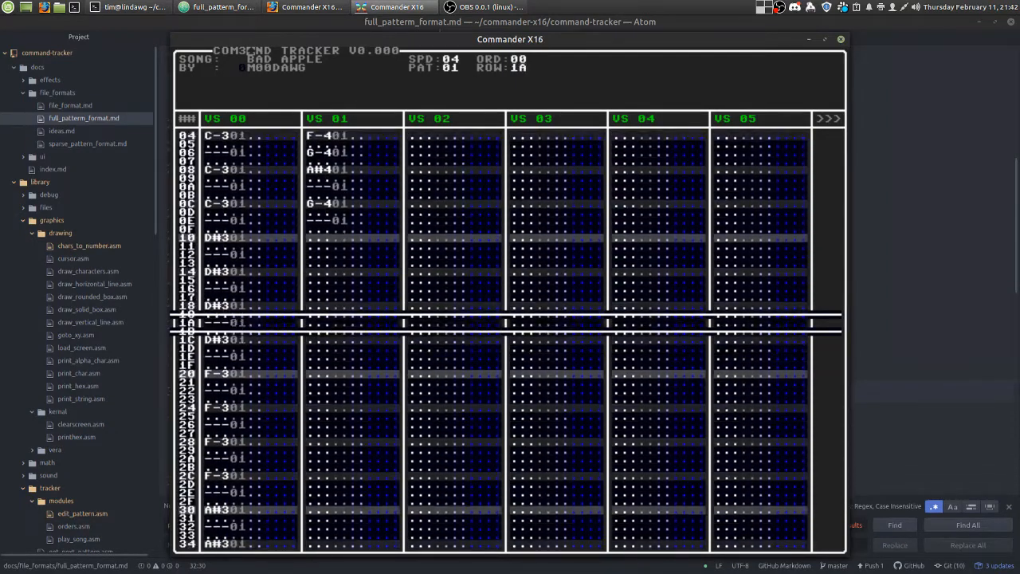
scroll("down", 3)
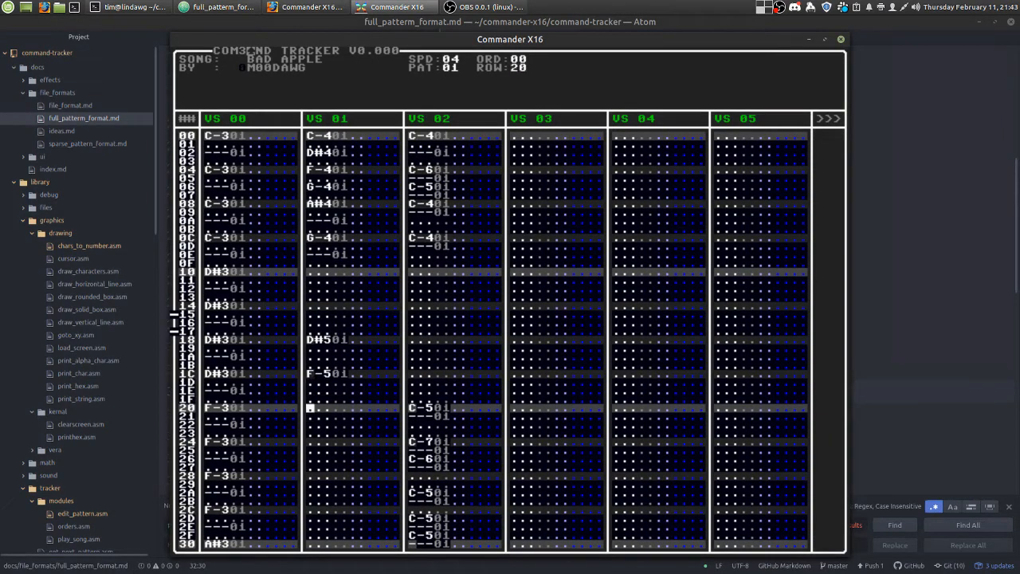
Play pattern 01 with bass, octave-5 melody and VS 02 drums together
key("Down")
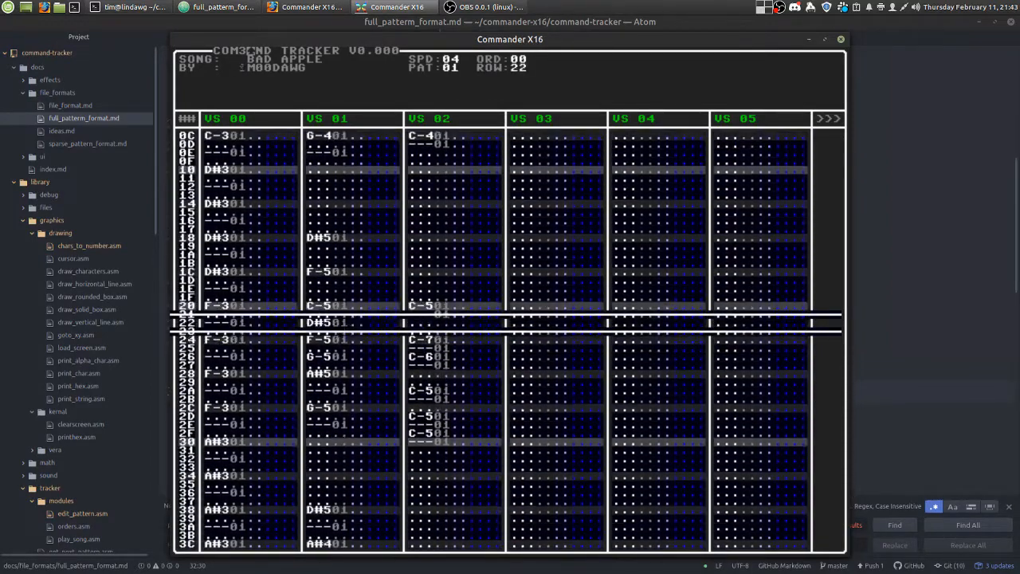
scroll("down", 3)
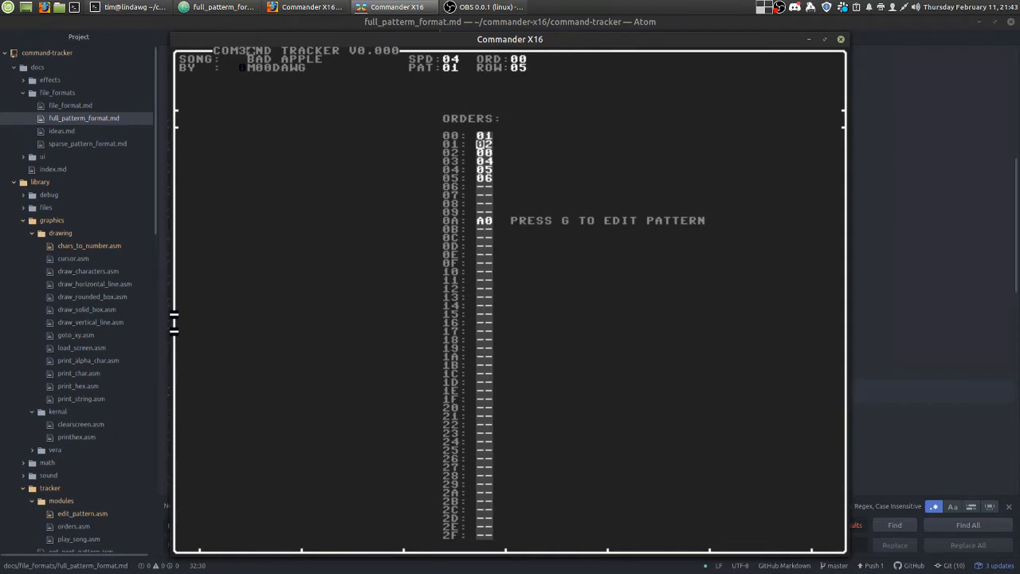
Move to order entry 02 and clear its pattern number to dashes
key("g")
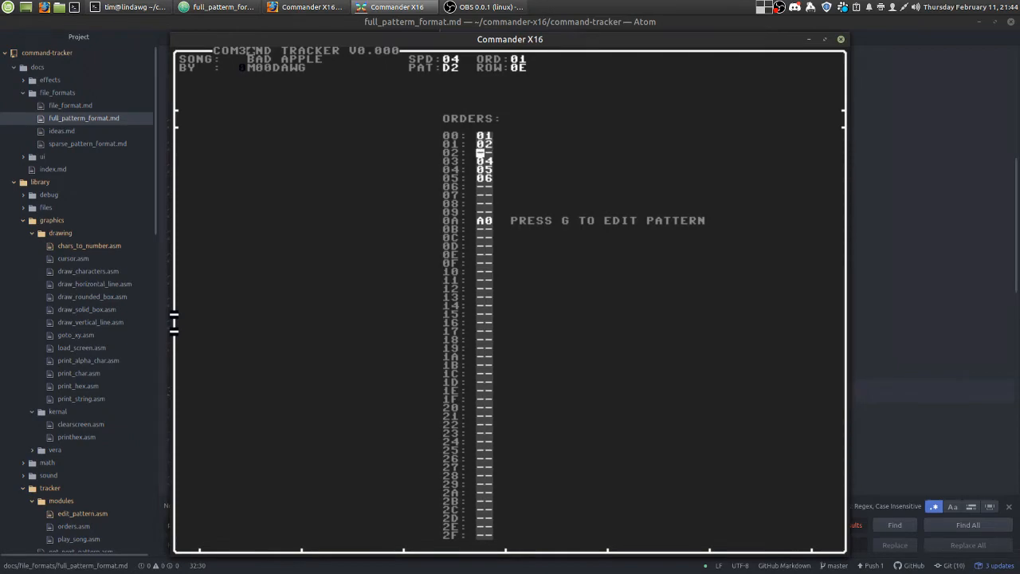
key("g")
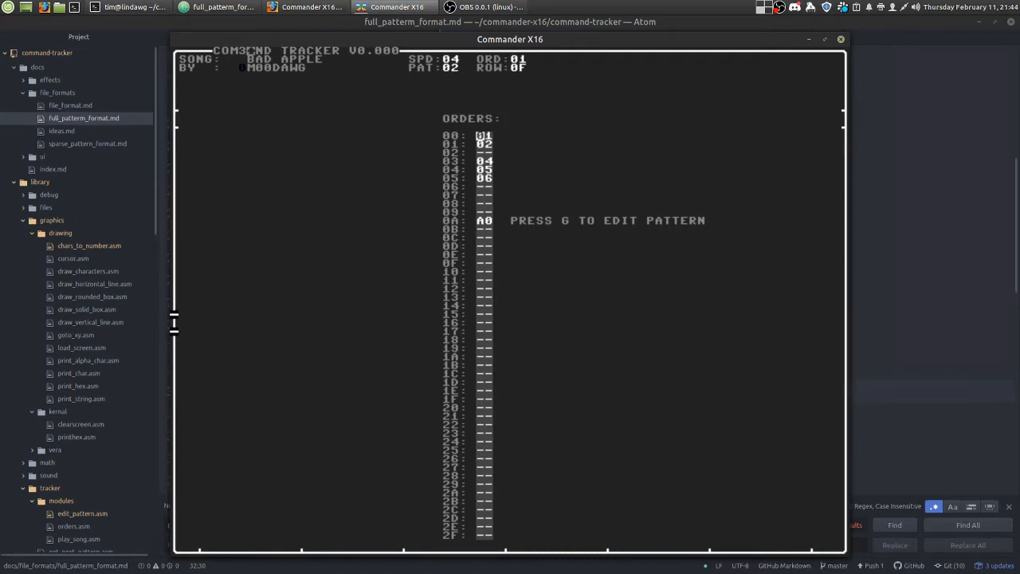
Leave Command Tracker with the orders as edited and bring up commanderx16.com
key("g")
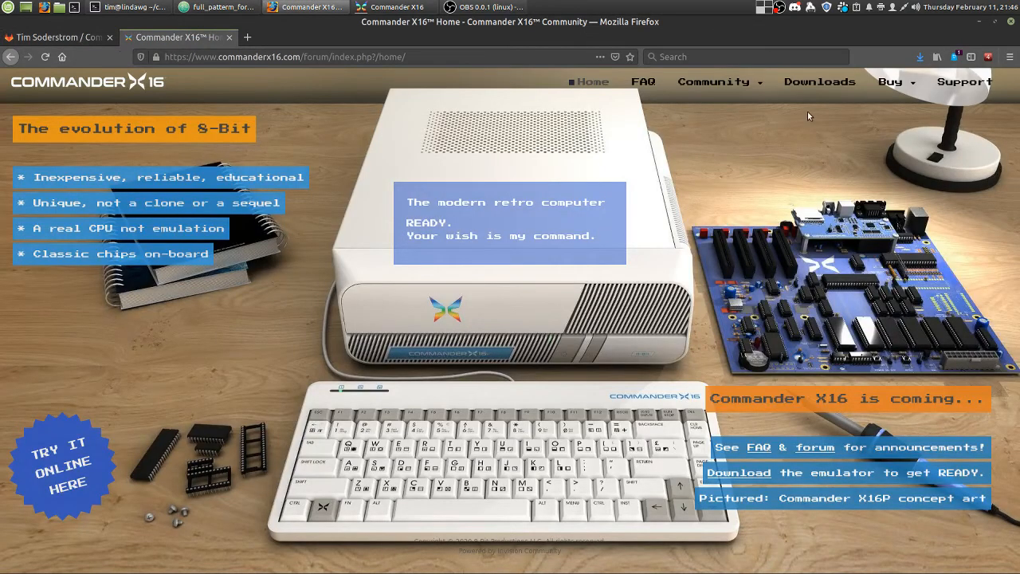
Open the Command Tracker Dev Log thread via Community > Forums > X16 Software Library Chat, then scroll its posts
left_click(713, 81)
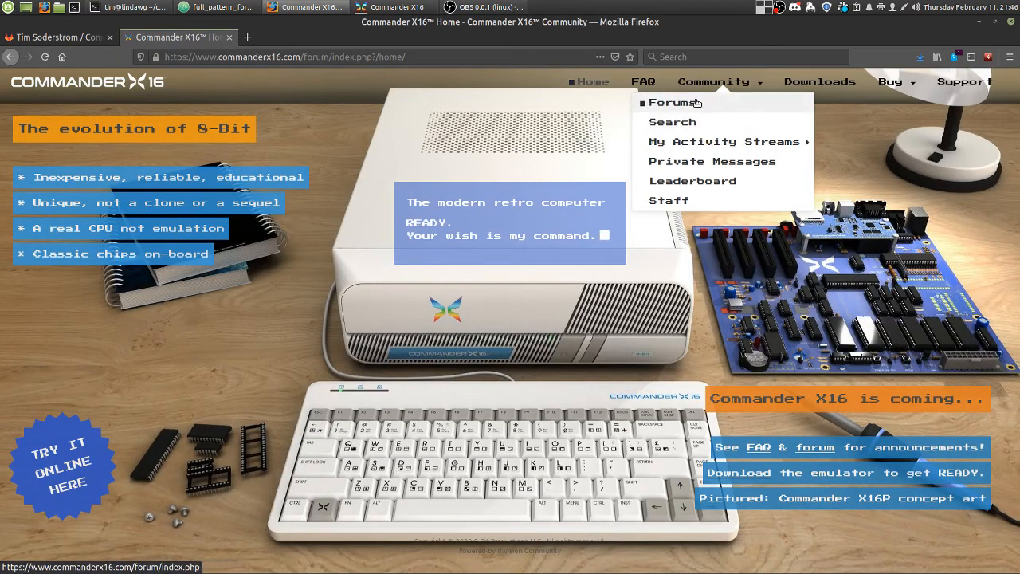
left_click(670, 102)
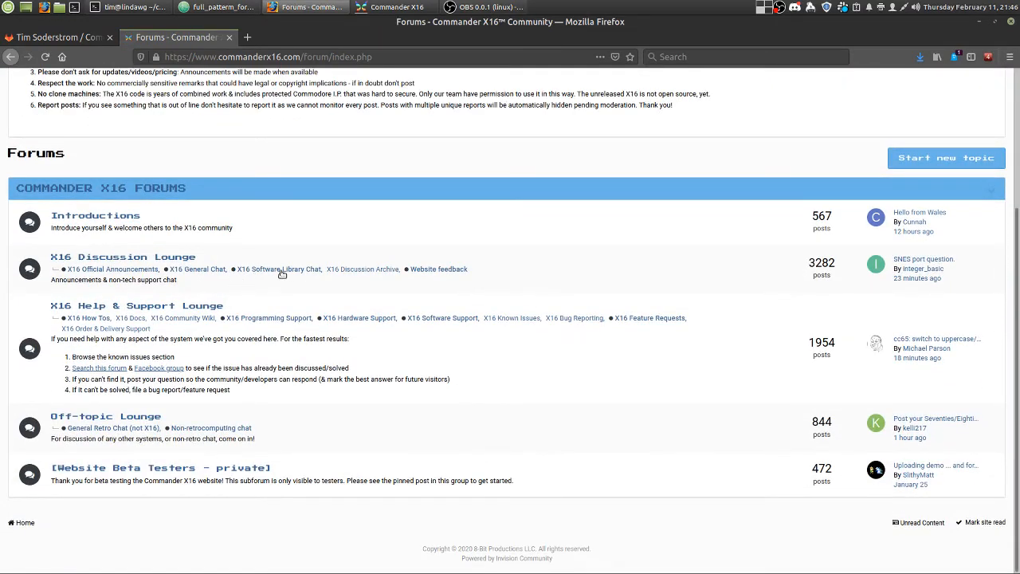
left_click(279, 268)
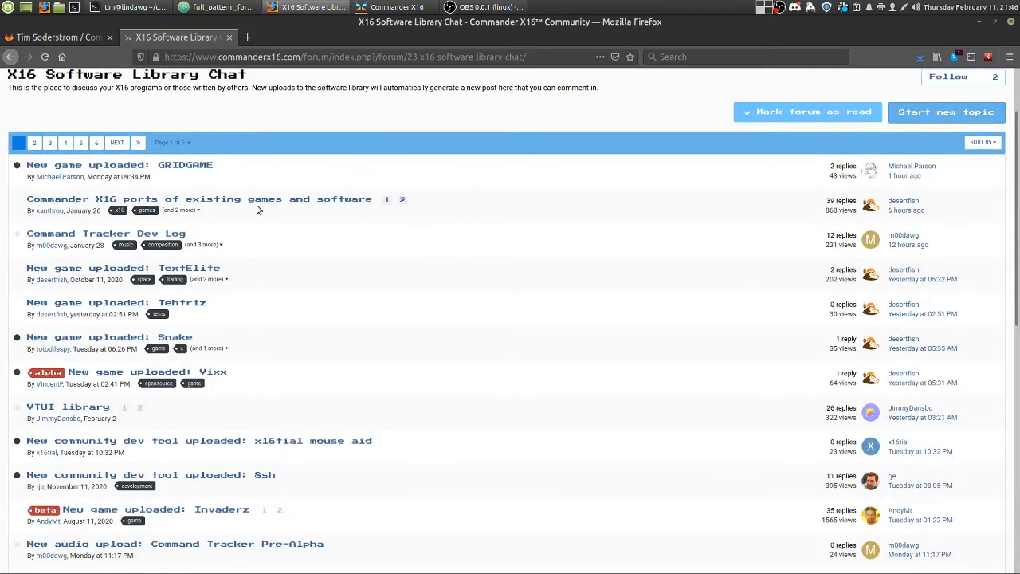
left_click(110, 233)
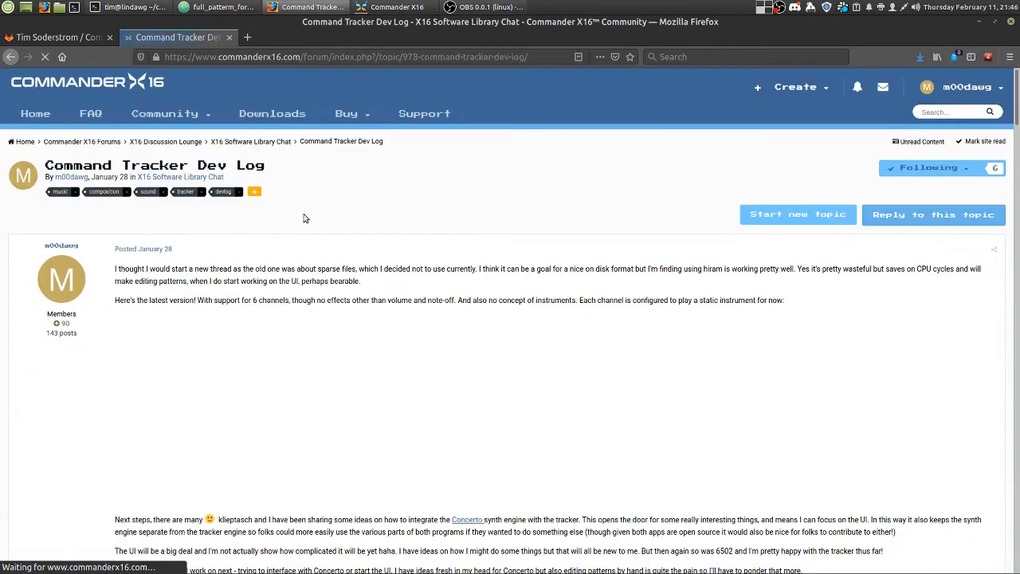
scroll("down", 3)
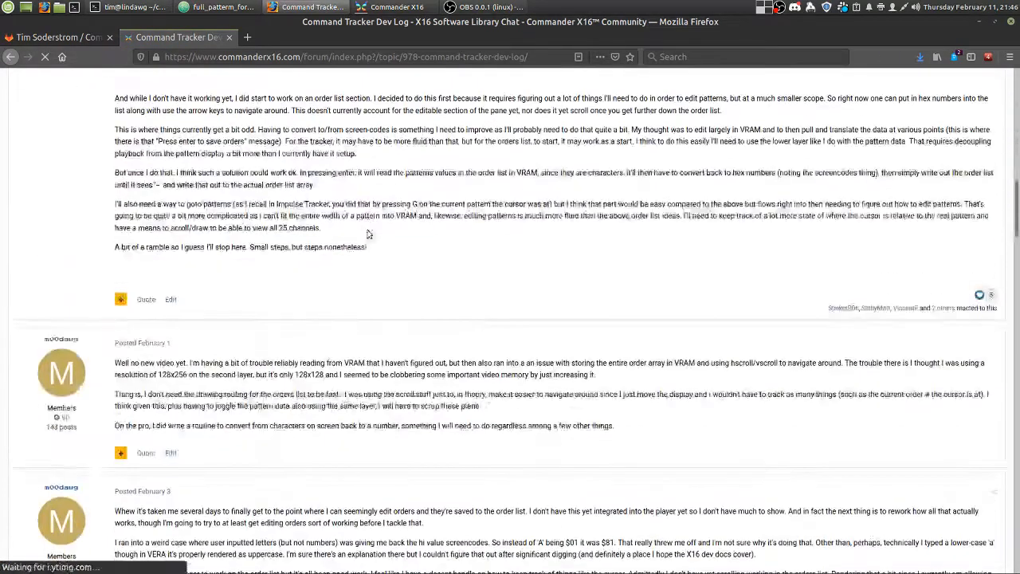
scroll("down", 3)
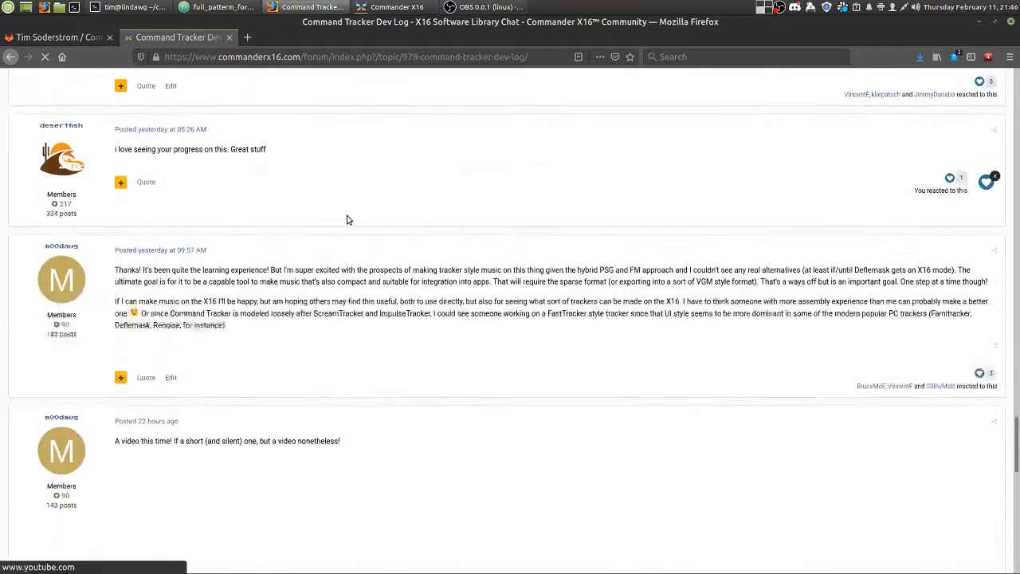
scroll("down", 3)
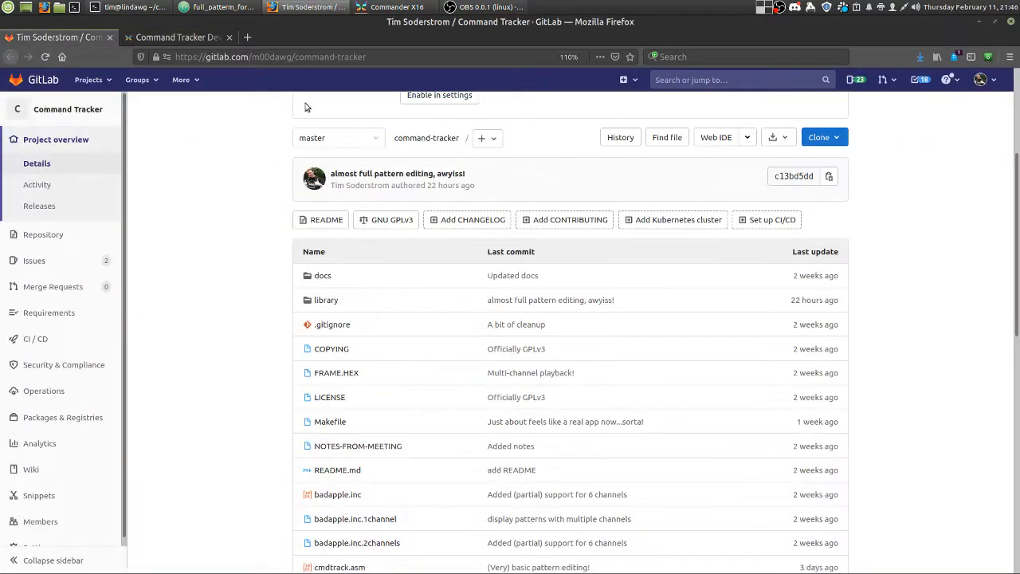
mouse_move(200, 181)
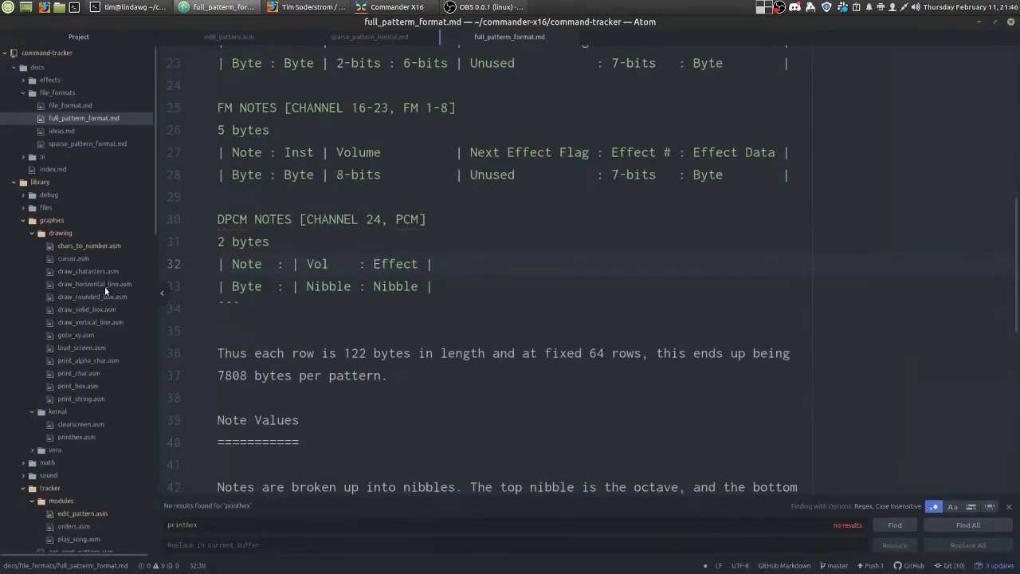
Click the DPCM note row in full_patterm_format.md, then bring the X16 emulator forward
left_click(430, 264)
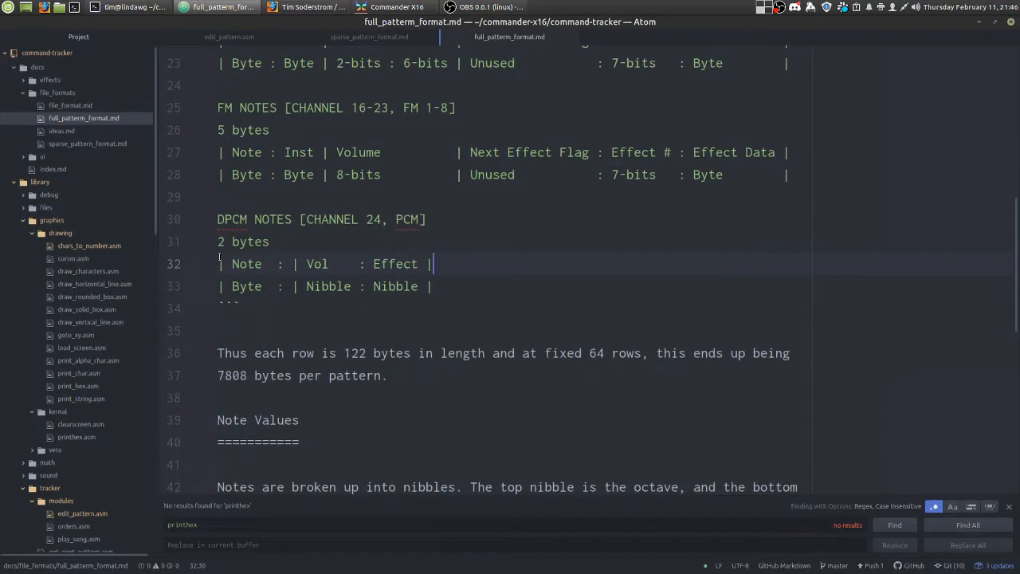
left_click(306, 7)
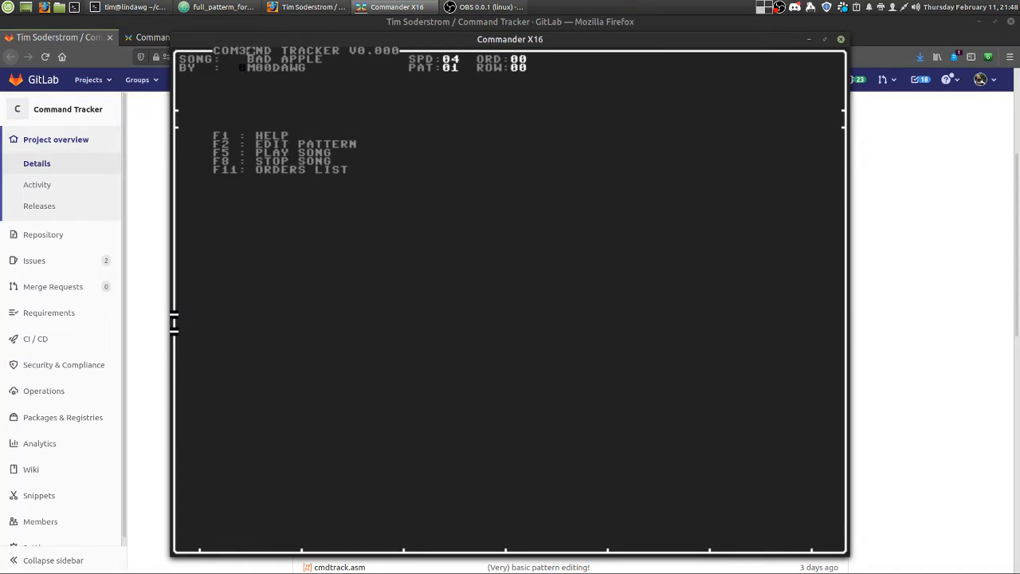
Move the emulator out of view so the GitLab command-tracker project page shows
key("F2")
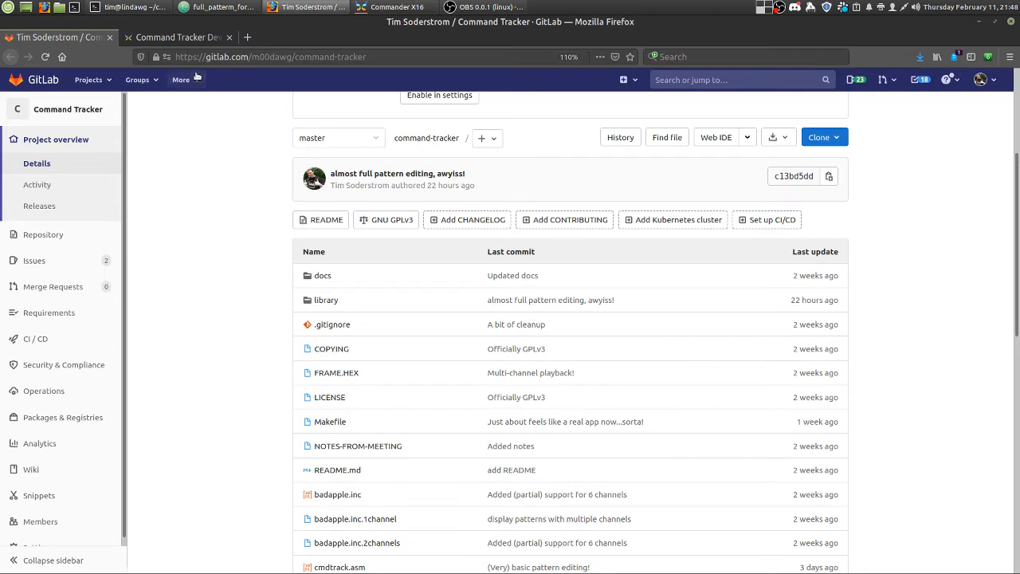
Finish the Dev Log thread, then open Bad Apple pattern 01 in the editor with F2
left_click(177, 37)
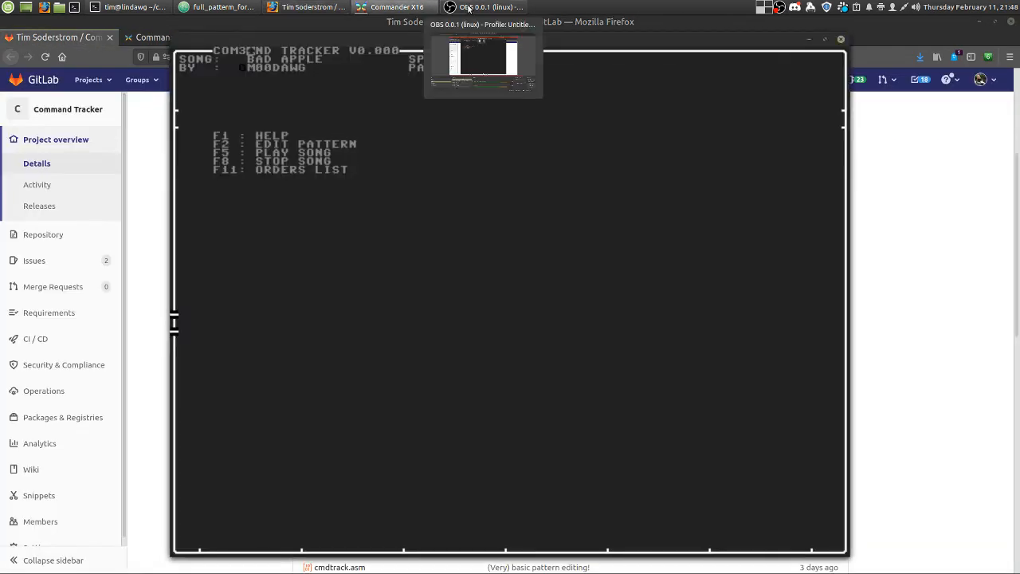
left_click(396, 7)
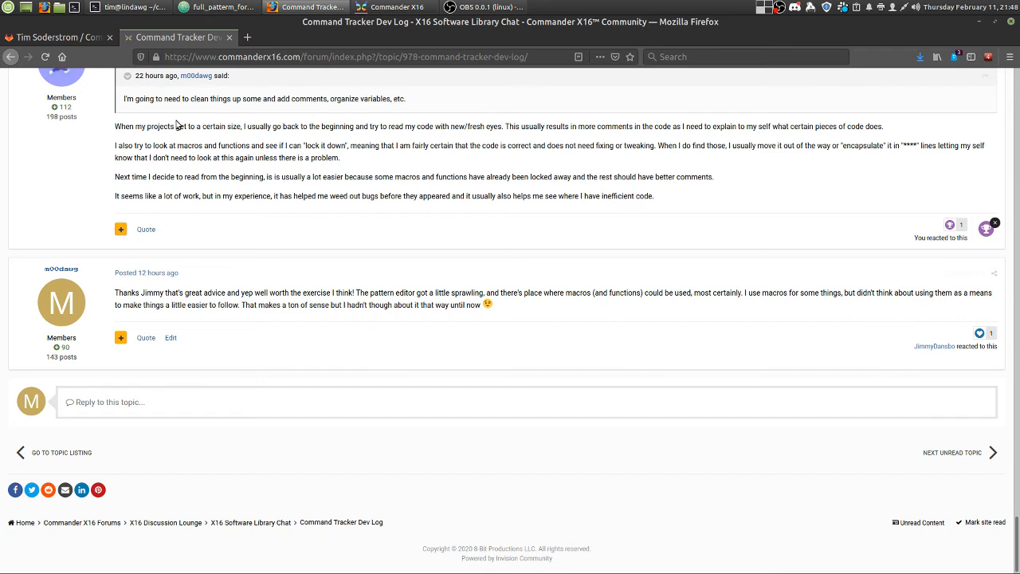
left_click(391, 7)
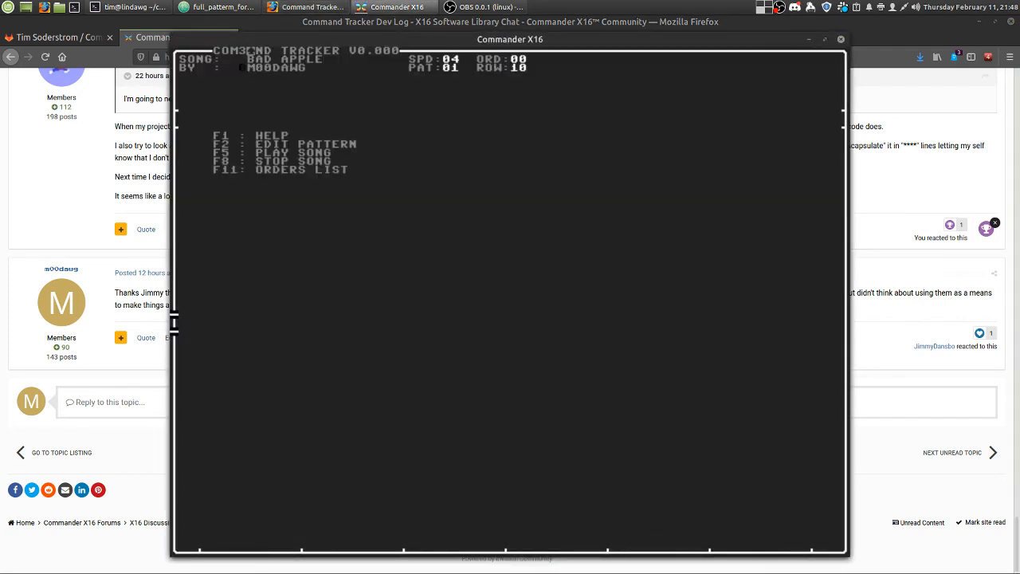
key("F2")
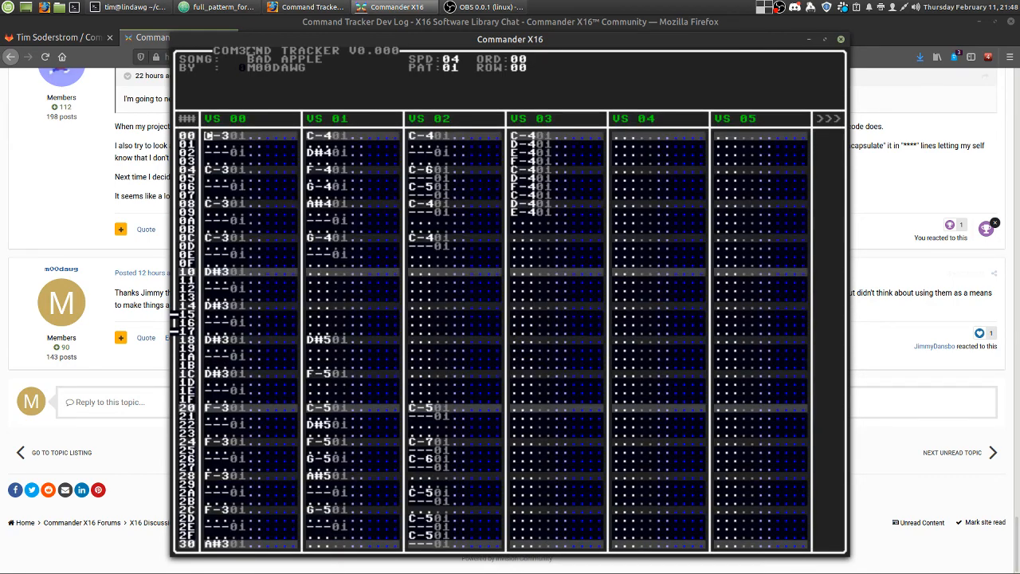